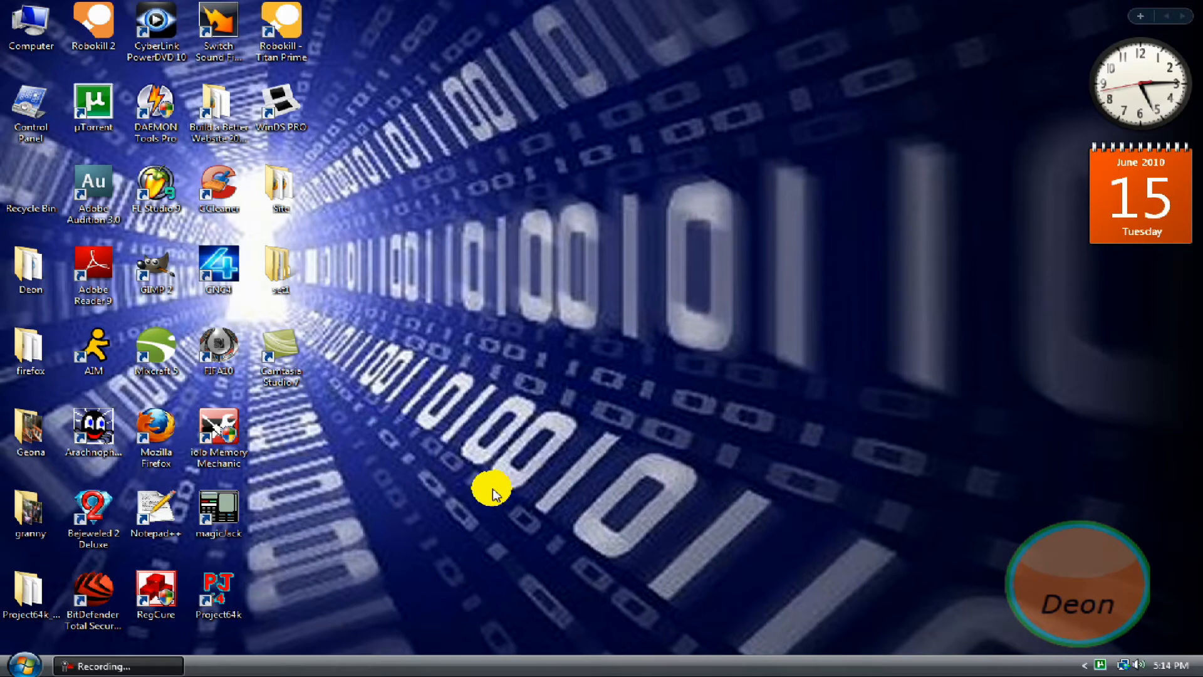
pyautogui.moveTo(343, 448)
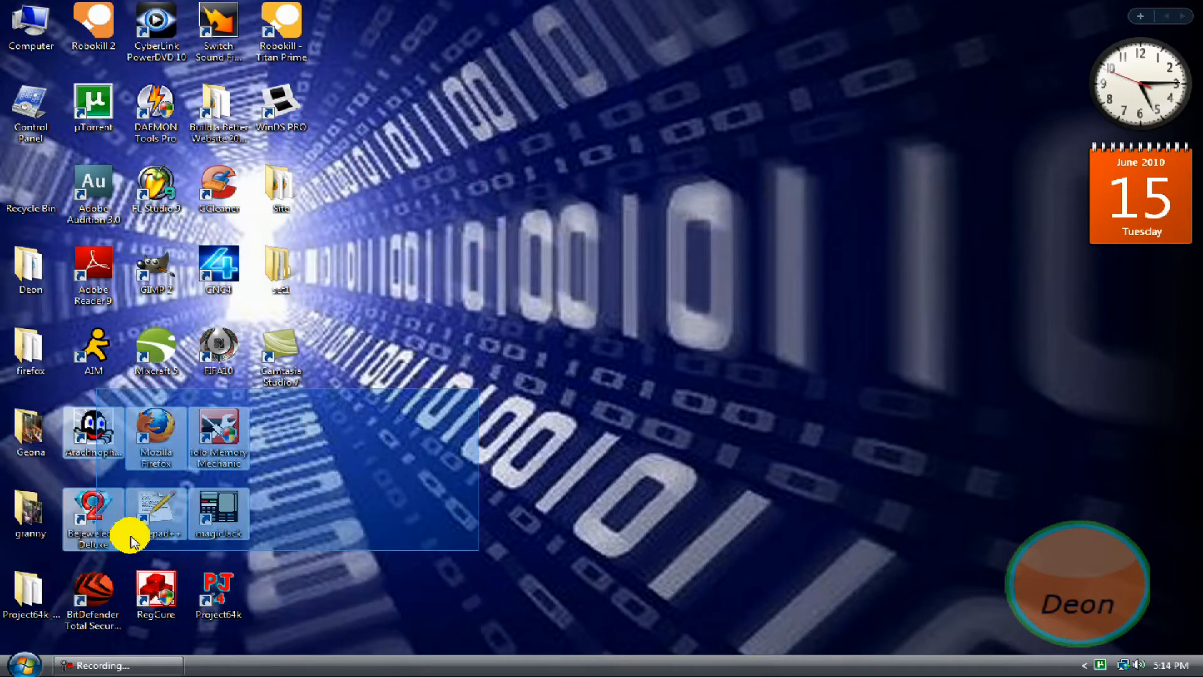
# Launch Firefox from the desktop and run a Google search for 'ccleaner'
pyautogui.moveTo(131, 541); pyautogui.dragTo(579, 575)
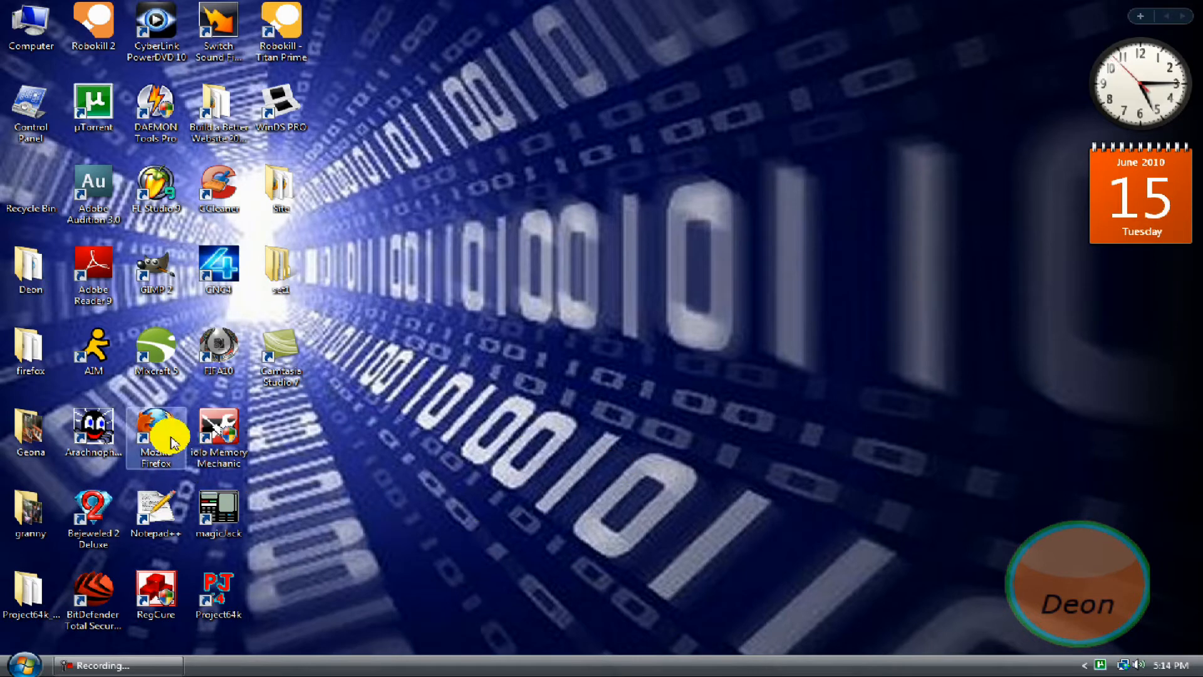
pyautogui.moveTo(578, 391)
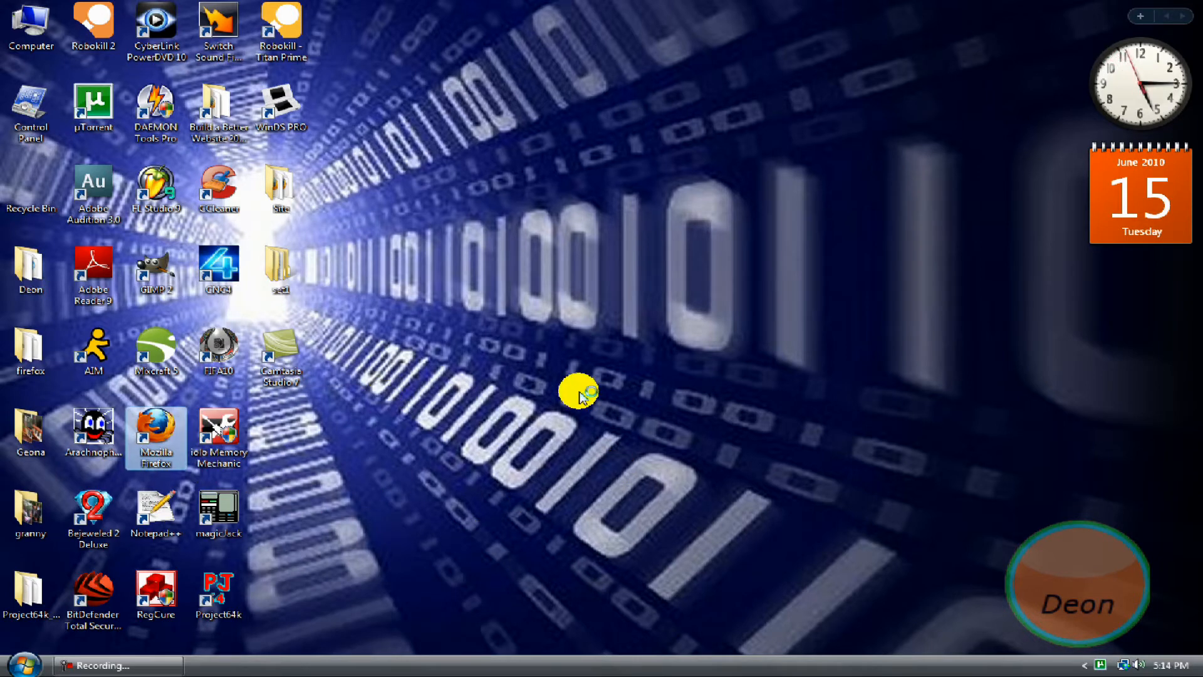
pyautogui.doubleClick(155, 419)
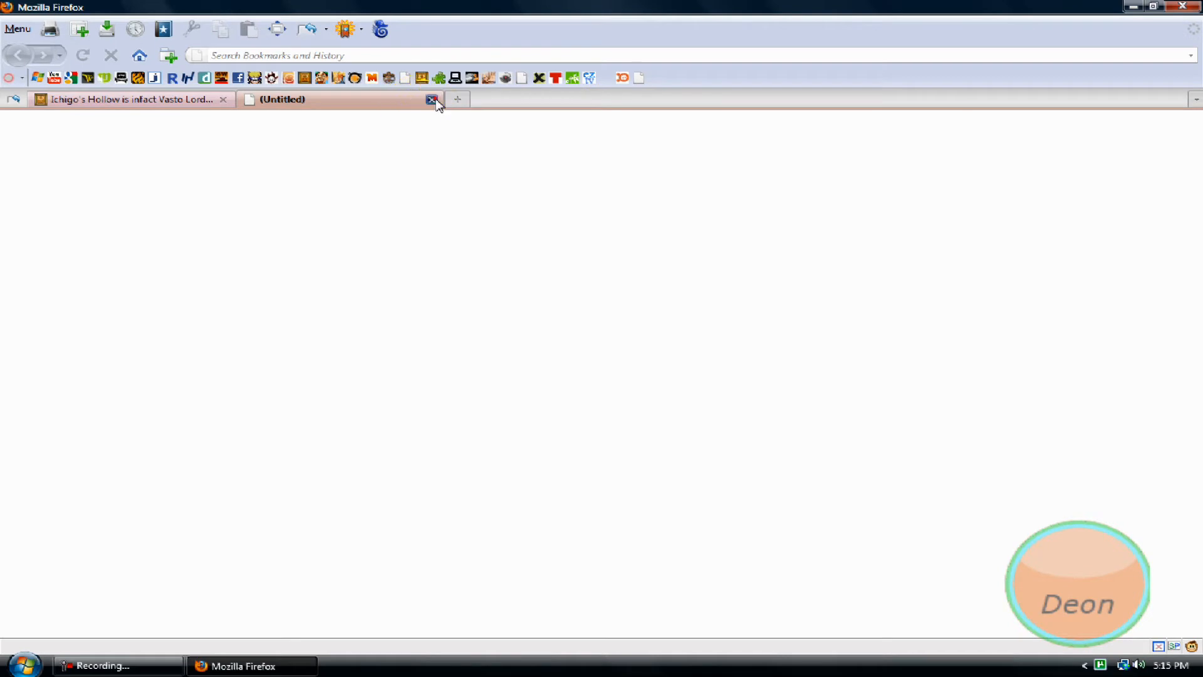
pyautogui.click(432, 99)
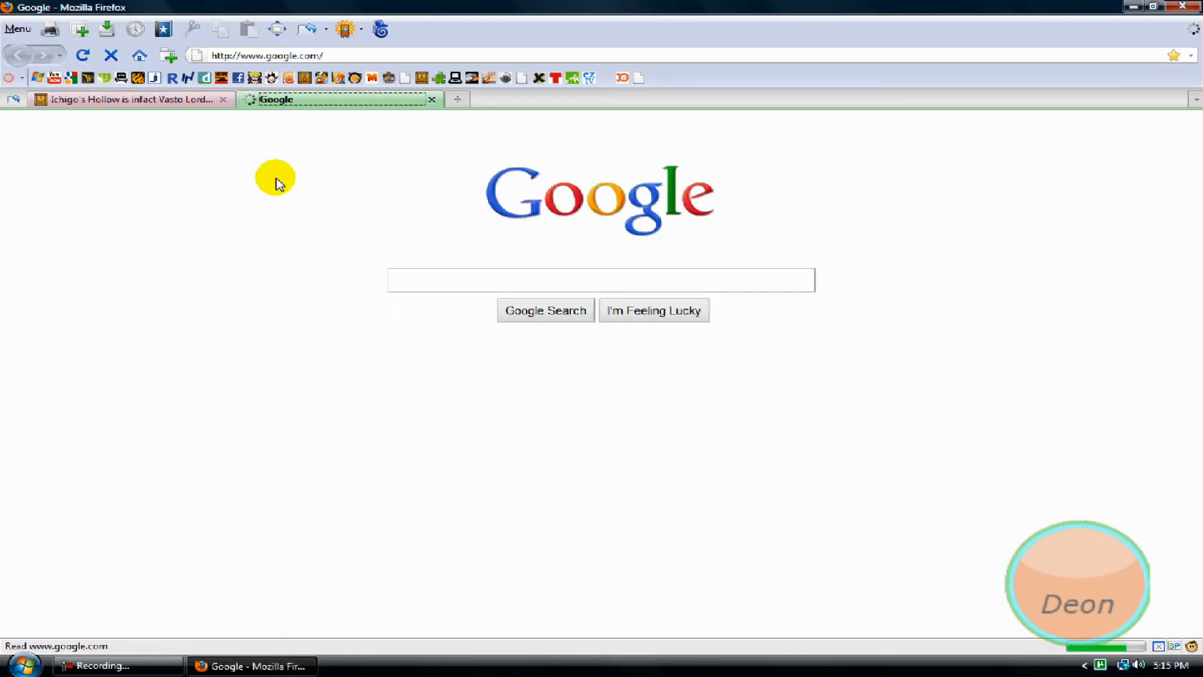
pyautogui.click(601, 279)
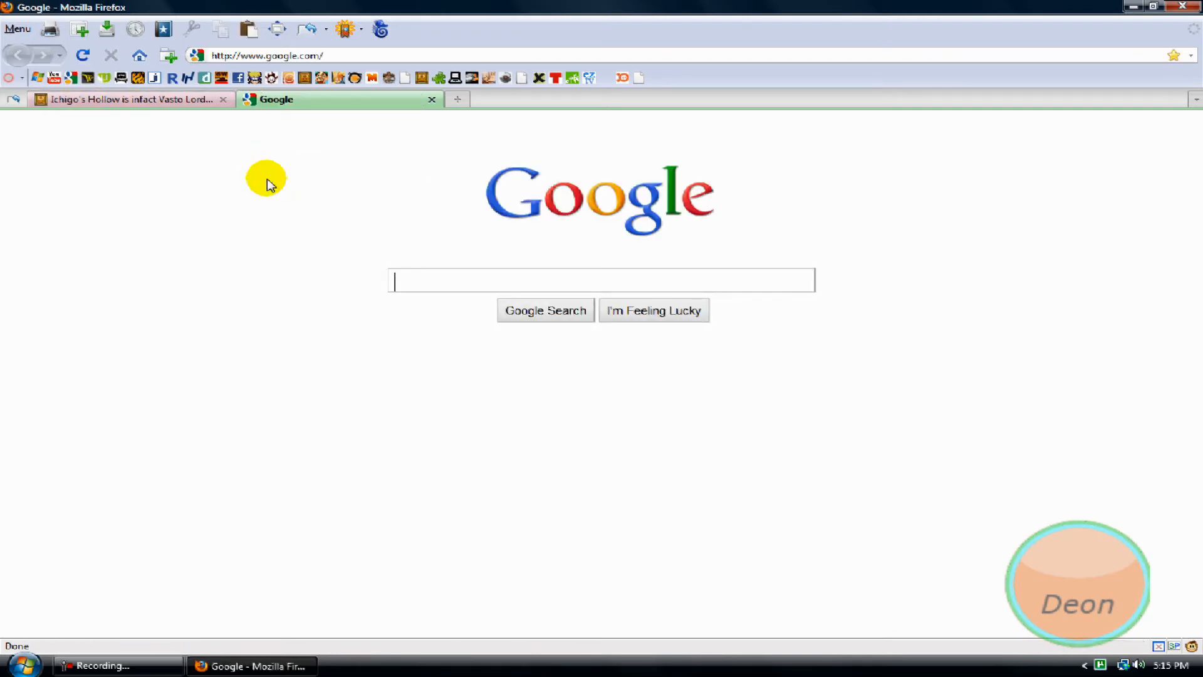
pyautogui.write('cclea')
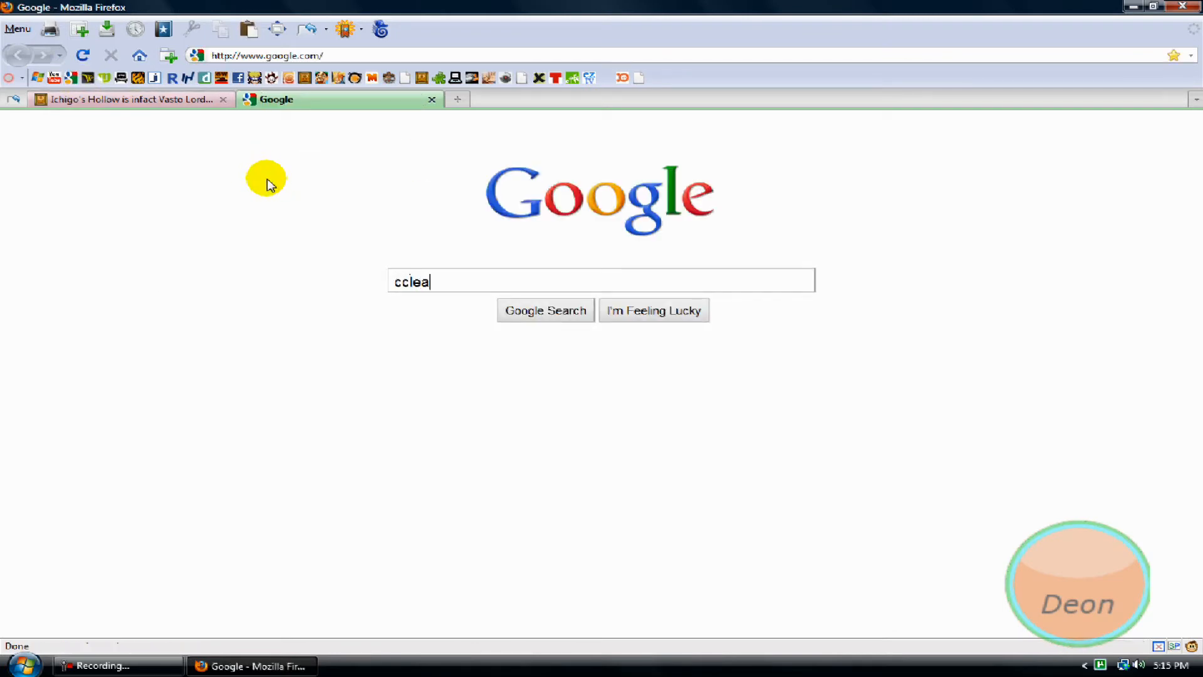
pyautogui.write('ner')
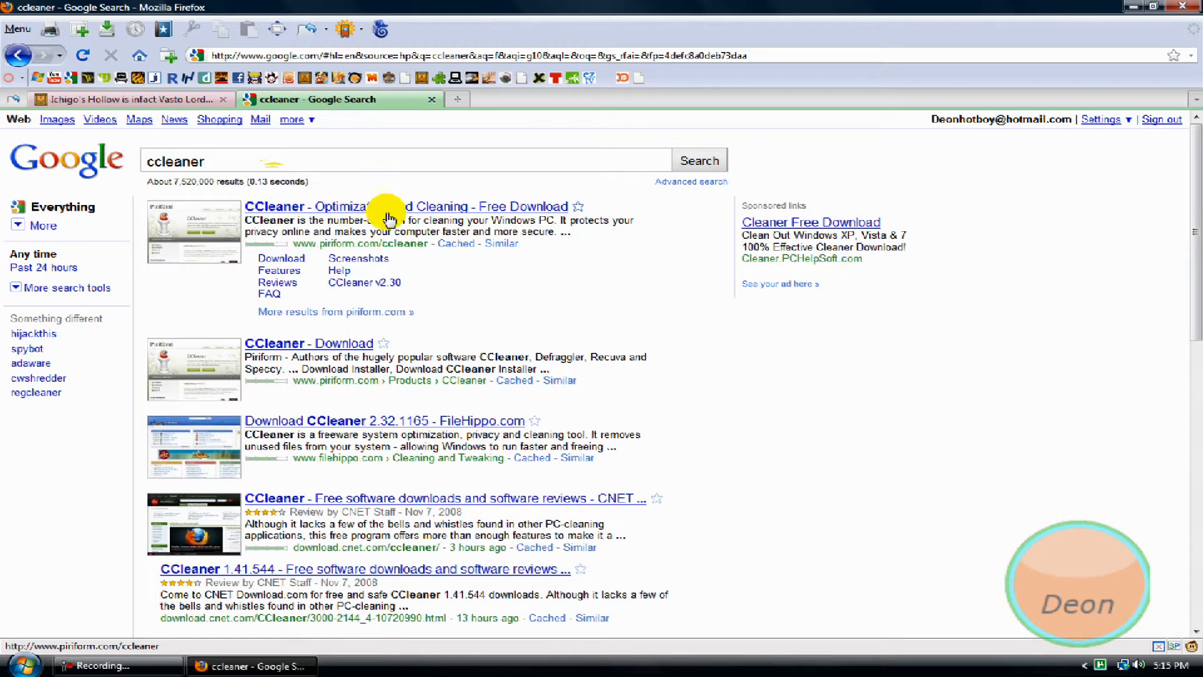
# Go from the top Piriform result to the CCleaner download page
pyautogui.click(399, 206)
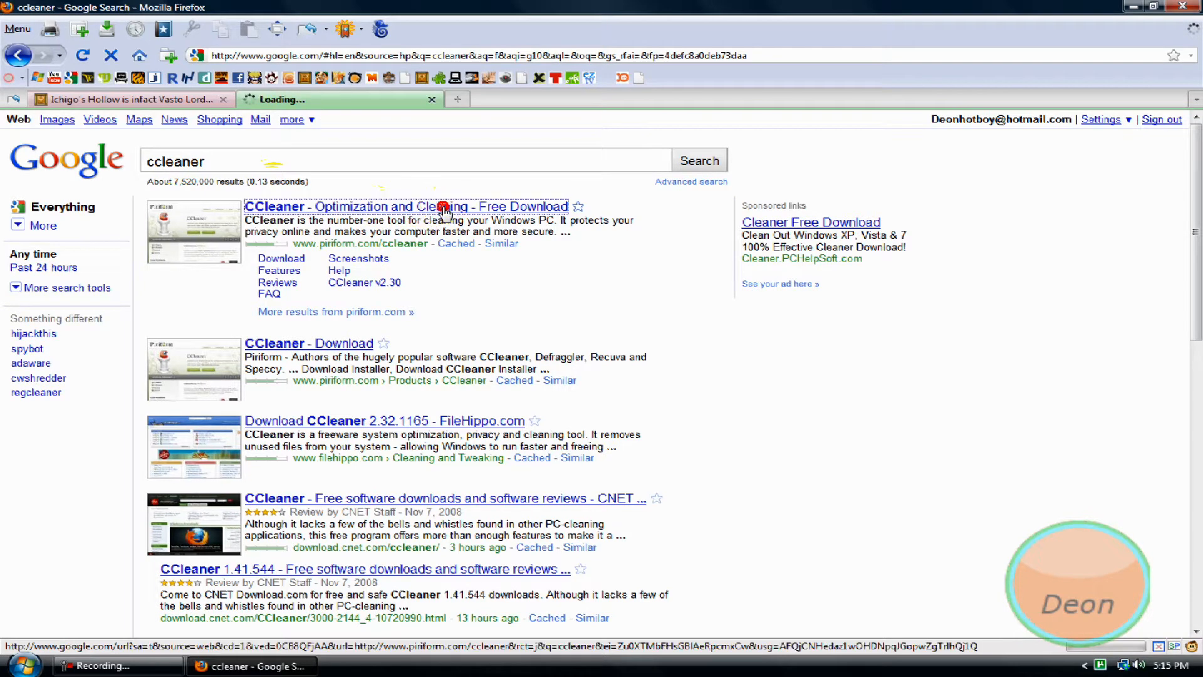
pyautogui.click(405, 207)
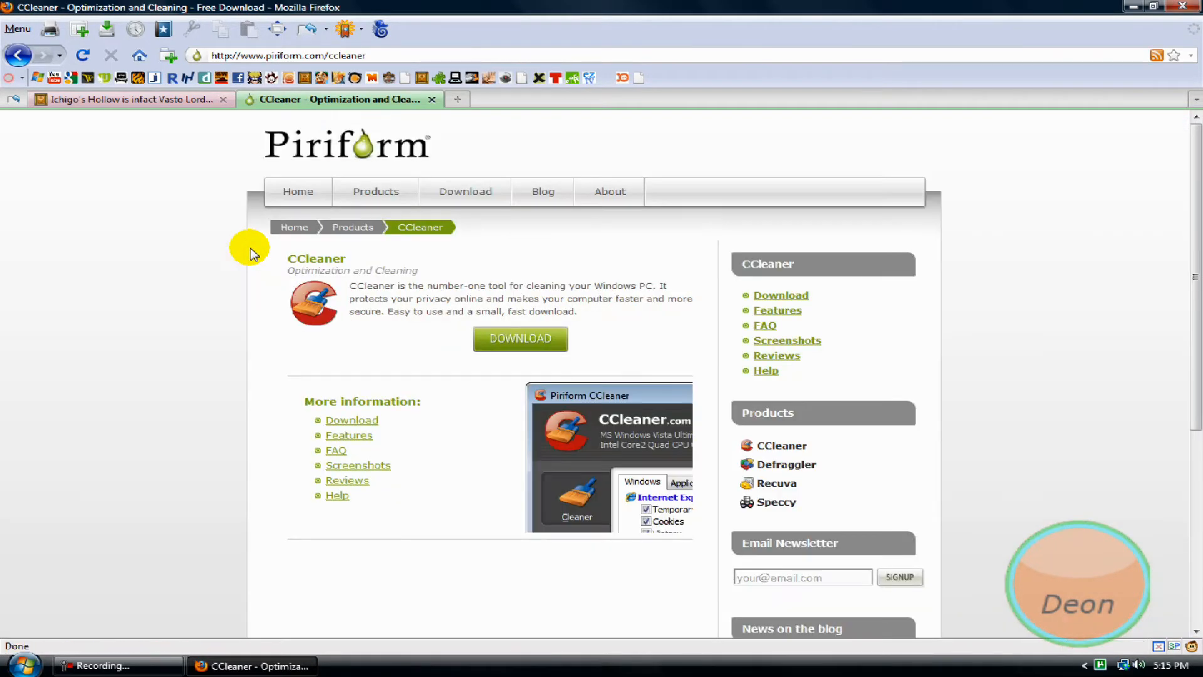
pyautogui.moveTo(513, 315)
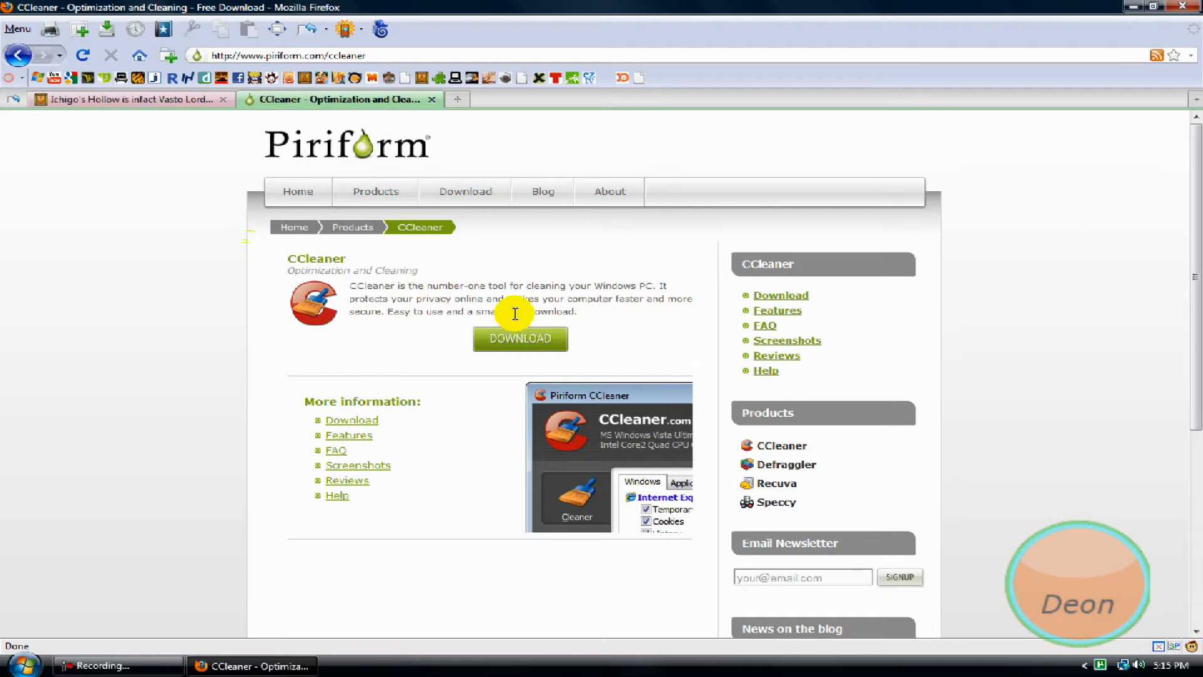
pyautogui.click(519, 338)
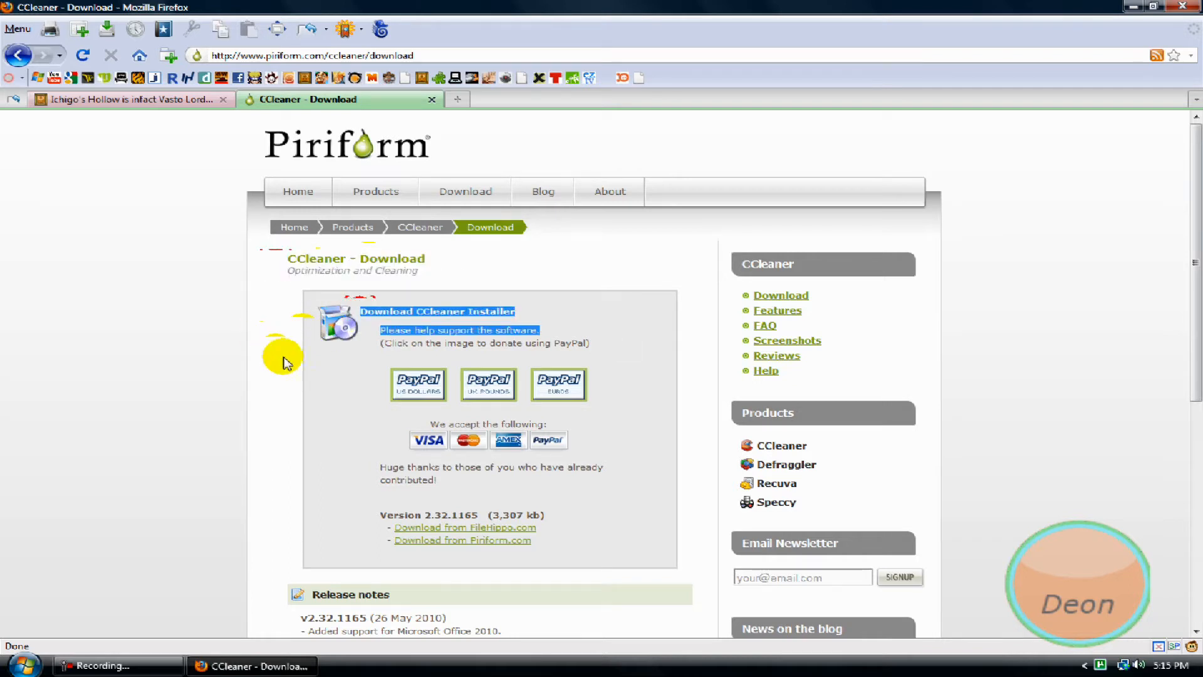
pyautogui.scroll(-3)
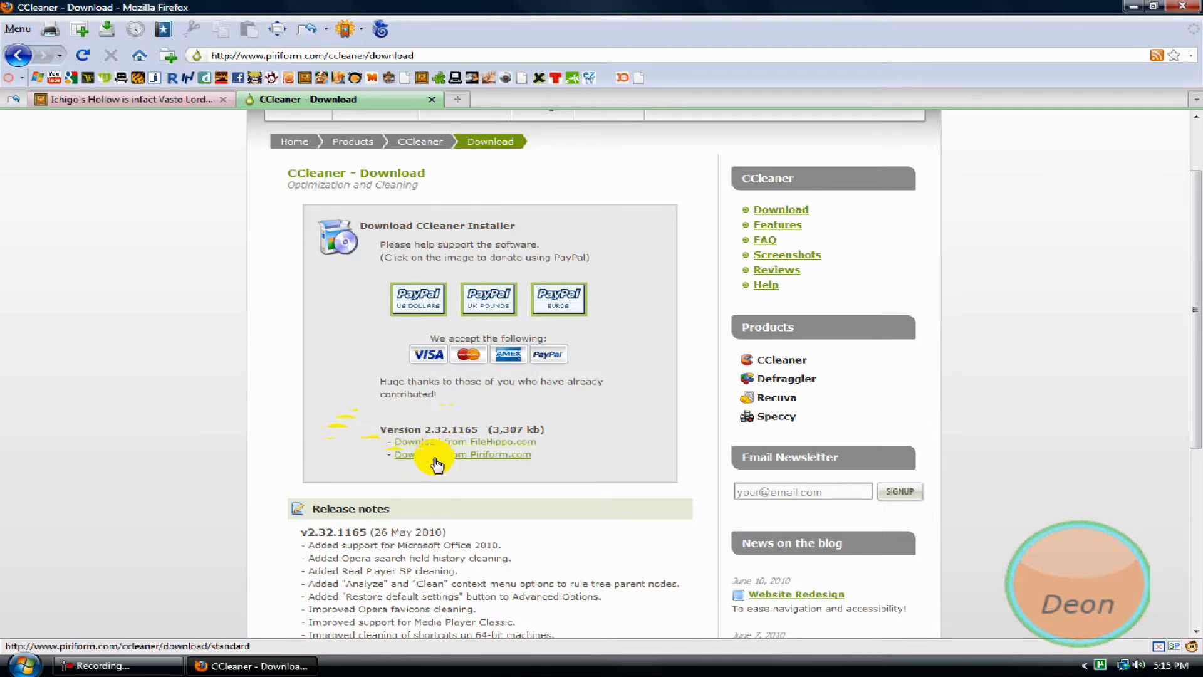
# Start downloading ccsetup232.exe from Piriform.com and save the file
pyautogui.click(462, 454)
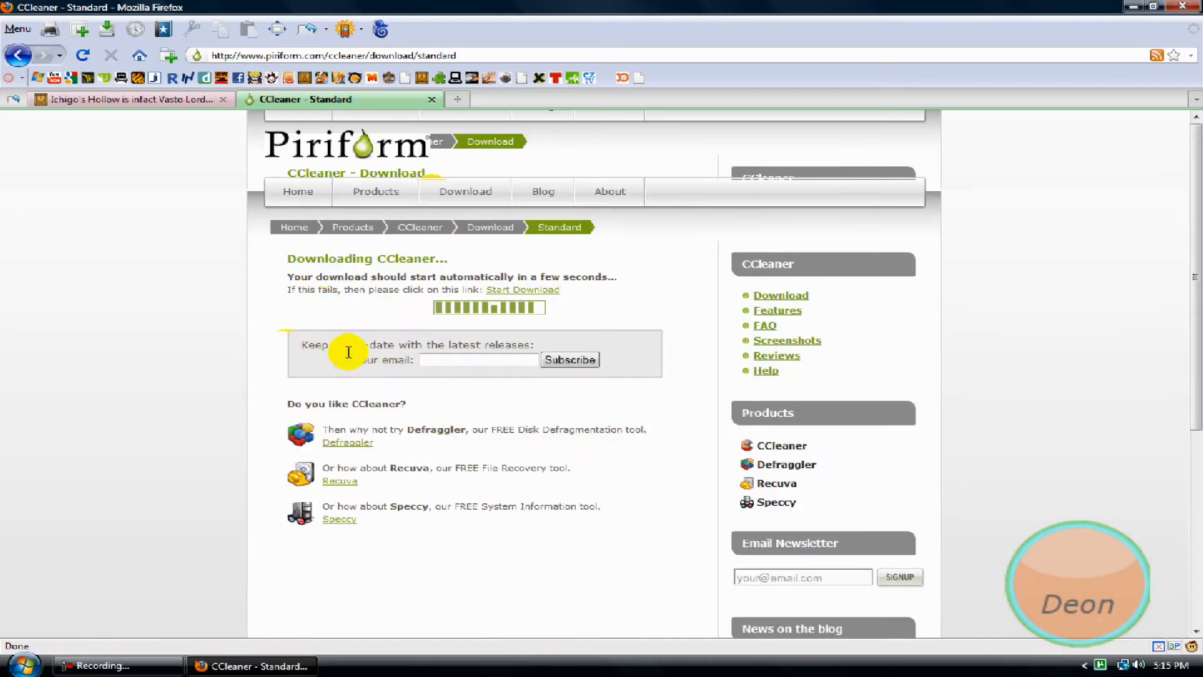
pyautogui.click(522, 290)
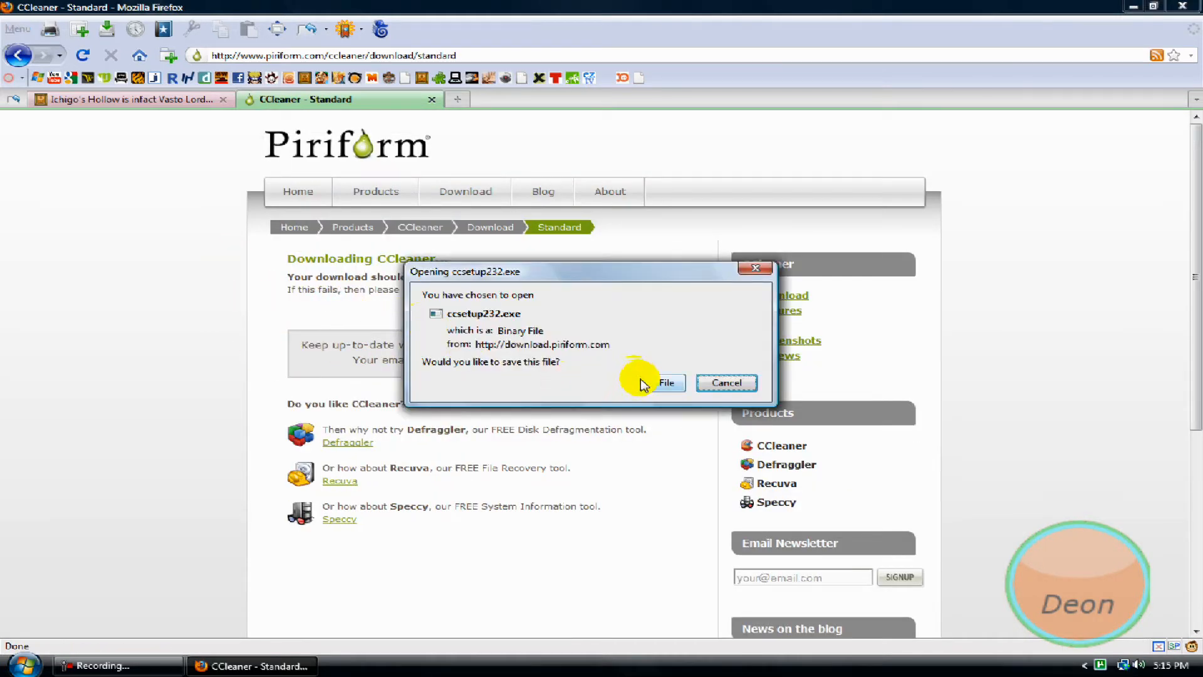
pyautogui.click(666, 383)
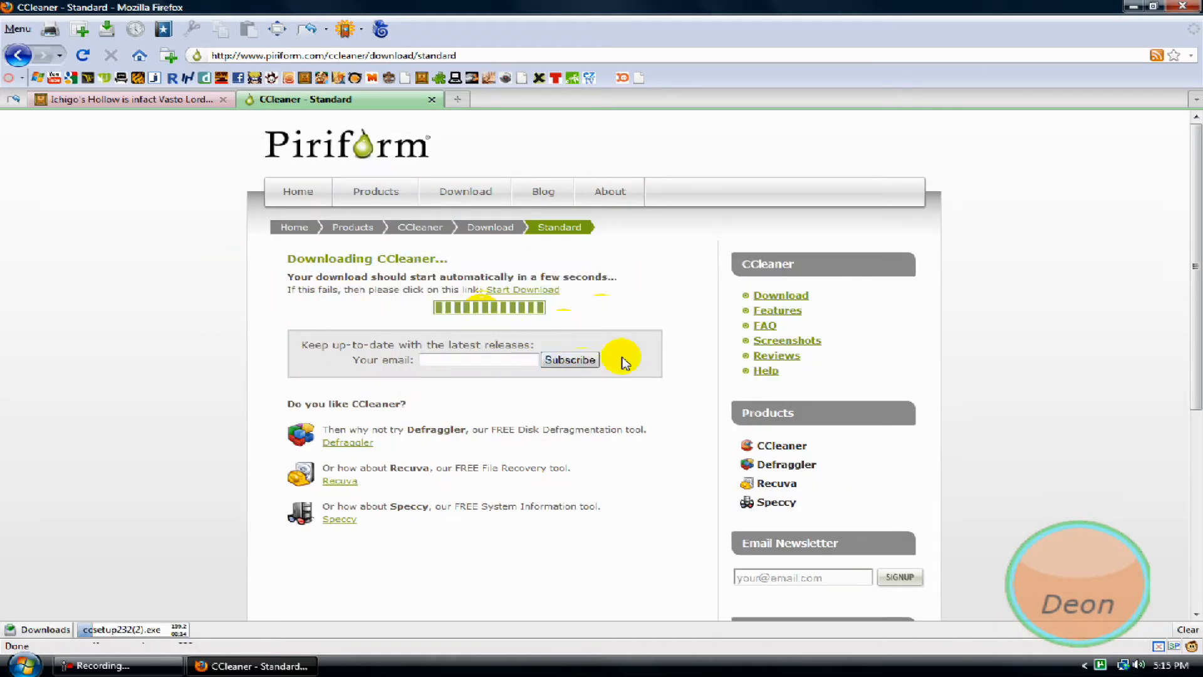
# View the CCleaner Features page and highlight its introduction paragraph while the download runs
pyautogui.rightClick(777, 310)
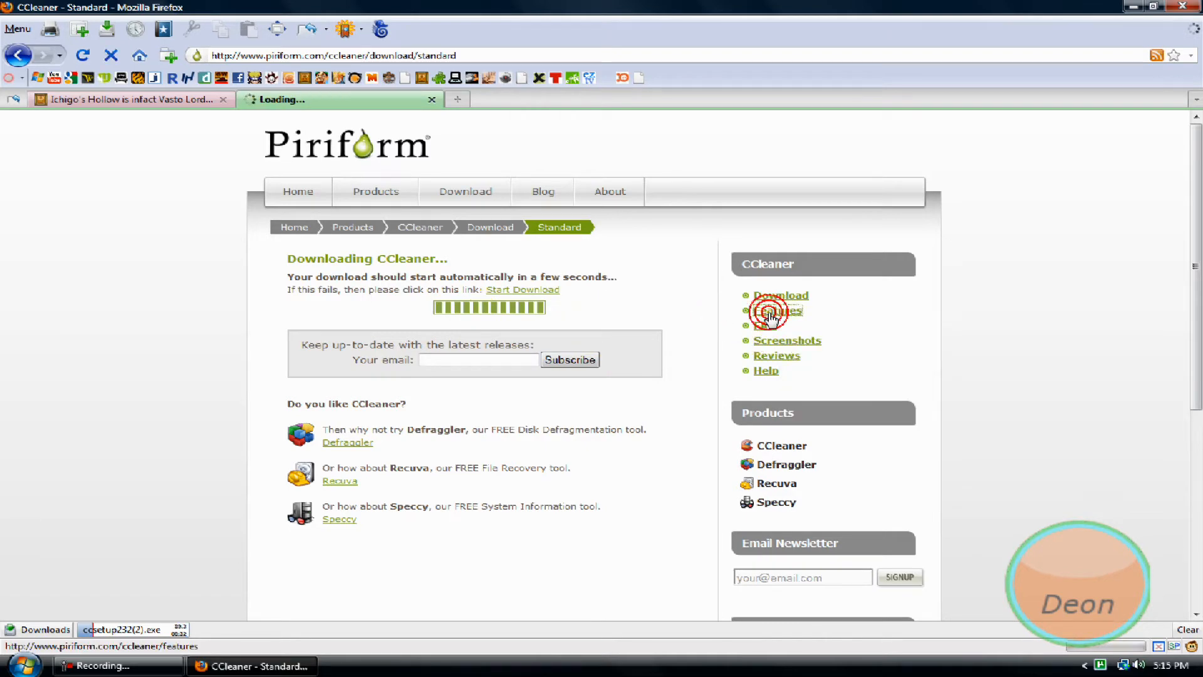
pyautogui.click(778, 311)
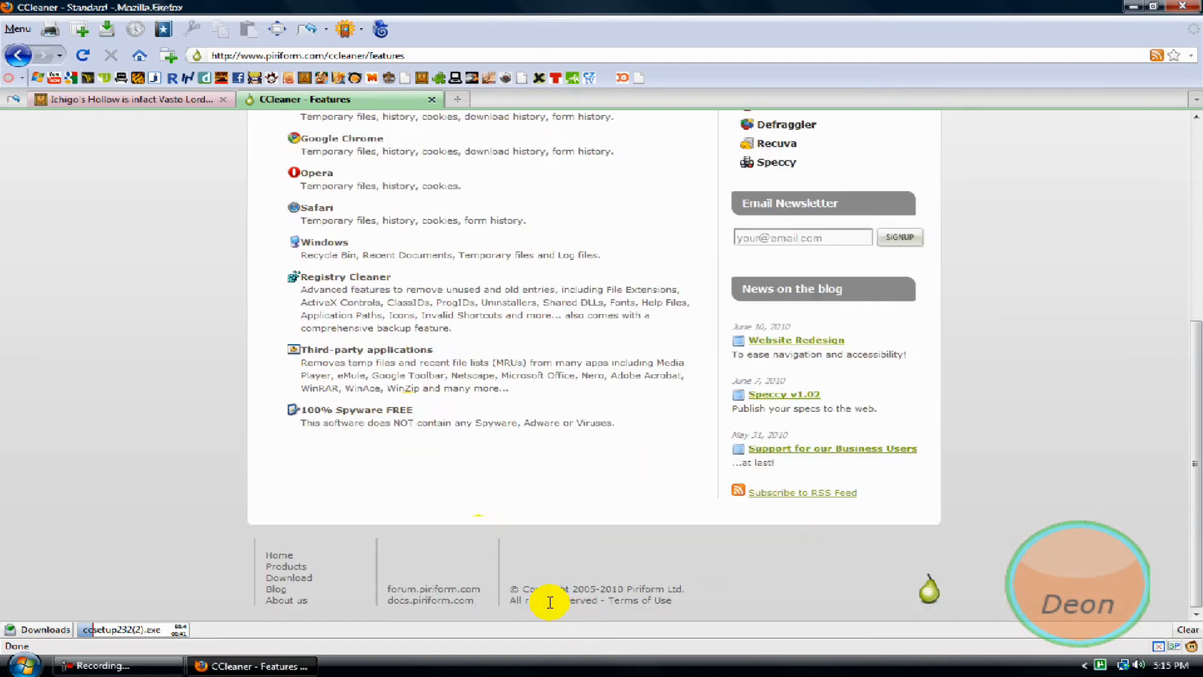
pyautogui.moveTo(534, 418)
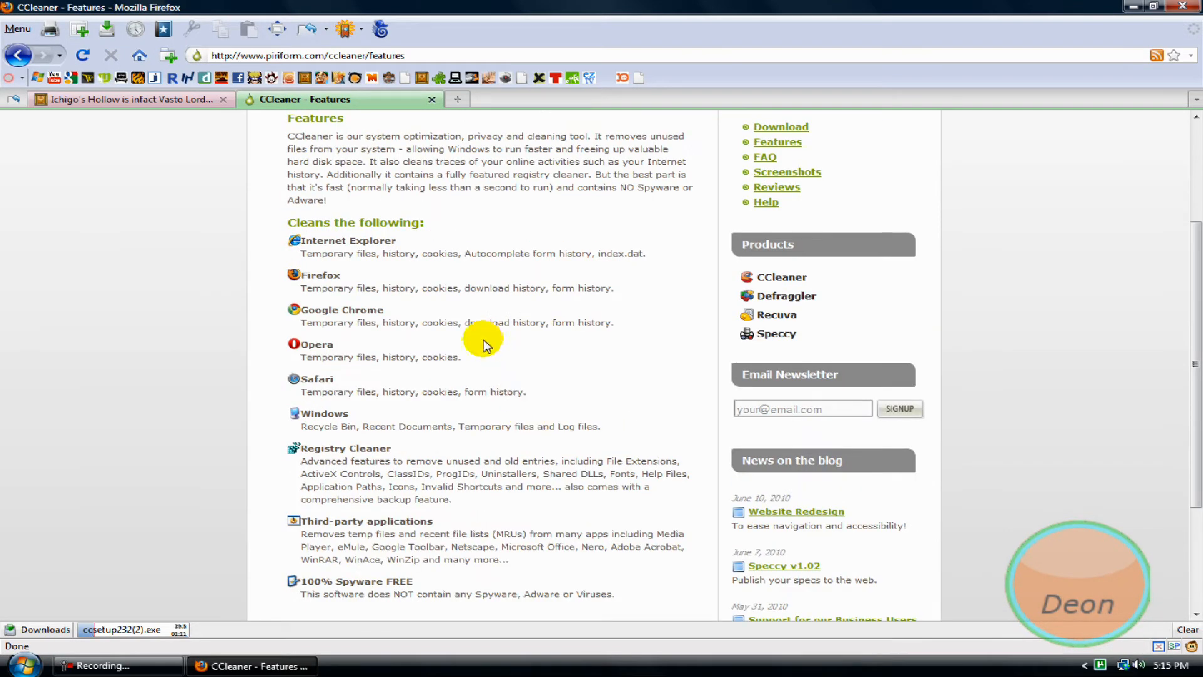
pyautogui.moveTo(292, 145)
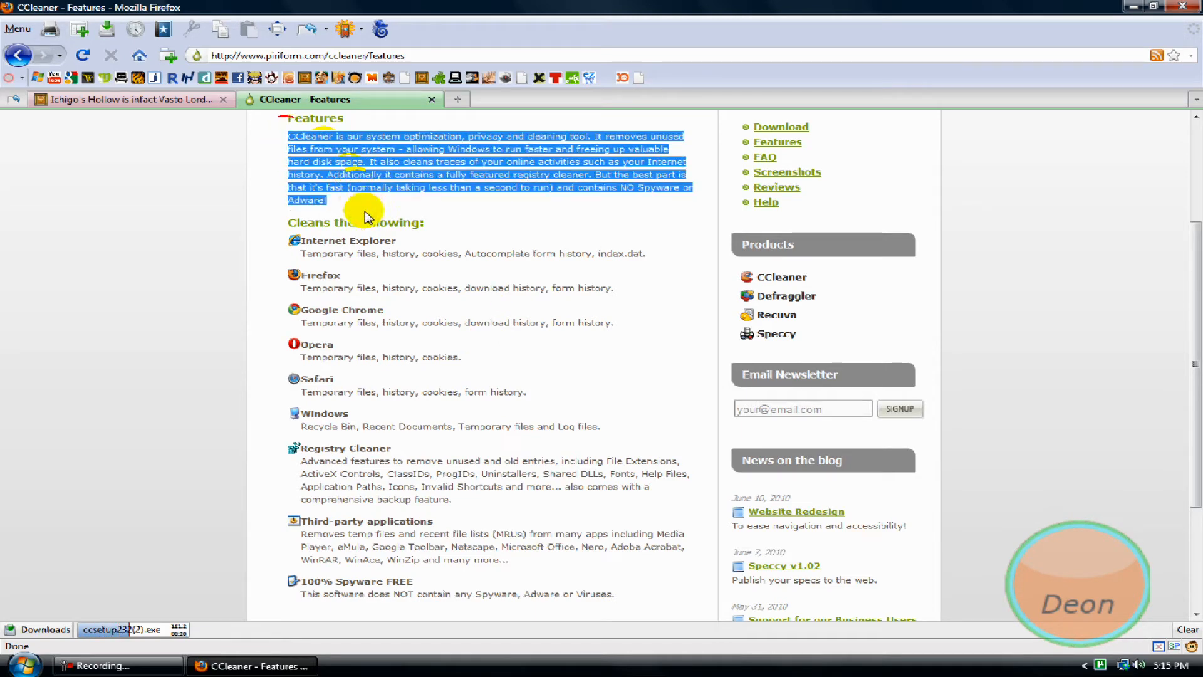
pyautogui.moveTo(367, 217); pyautogui.dragTo(481, 603)
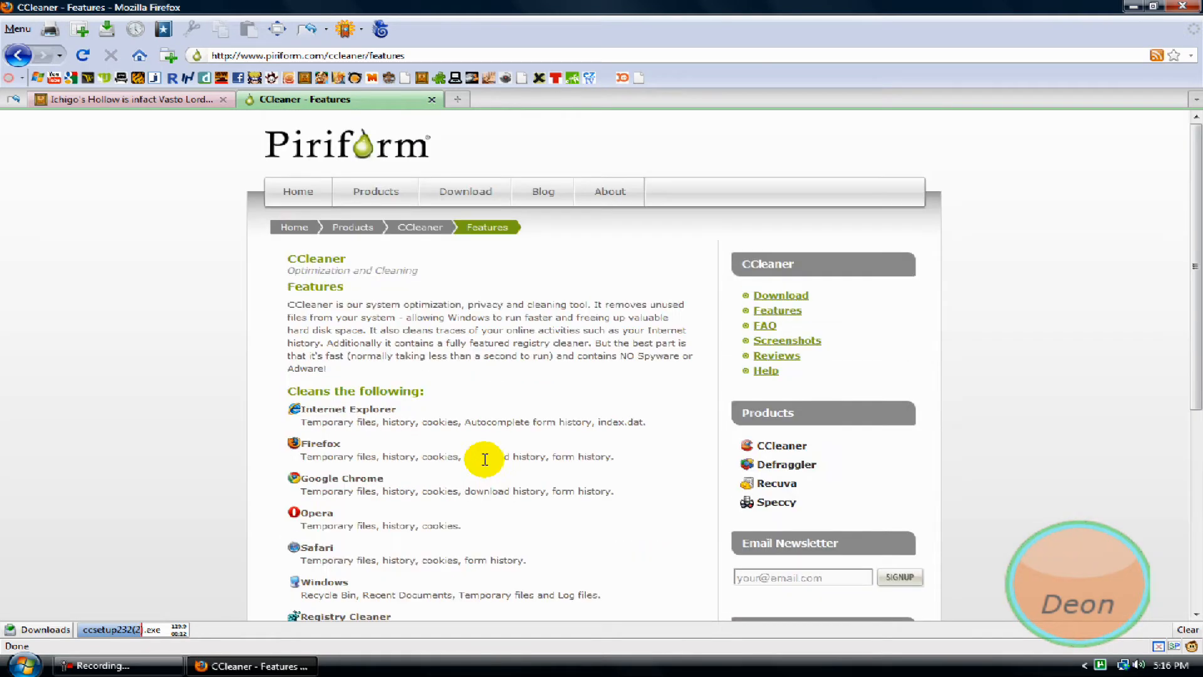
pyautogui.moveTo(758, 312)
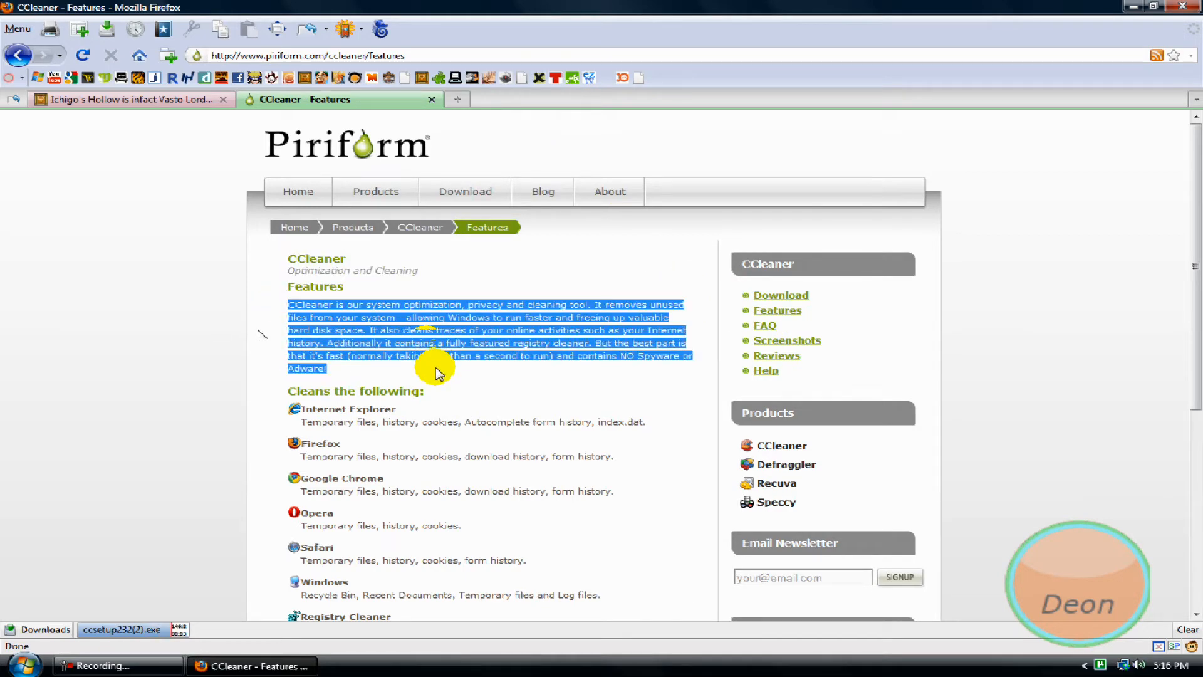
pyautogui.click(382, 456)
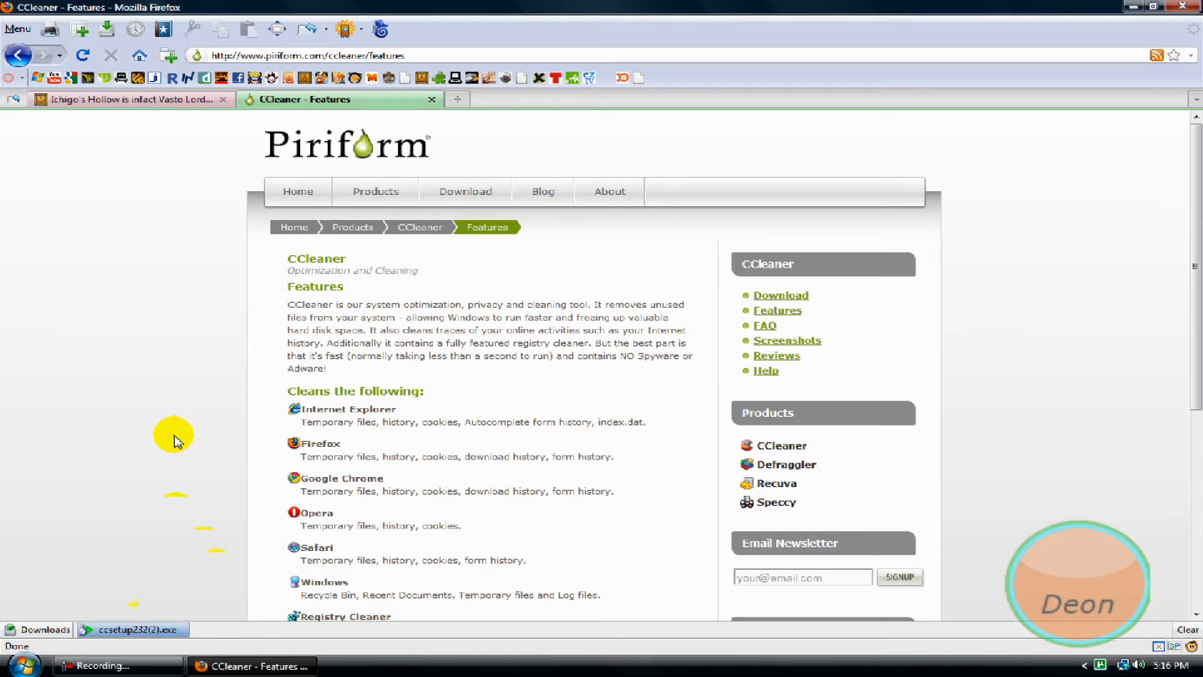
pyautogui.moveTo(498, 385)
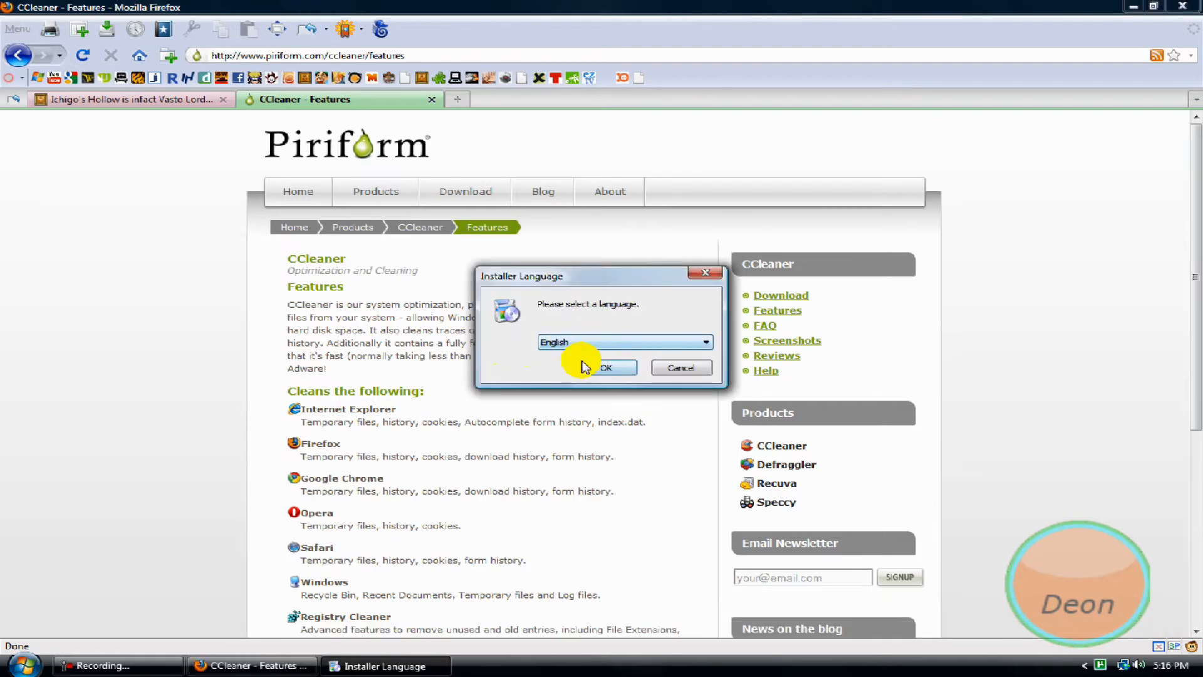
# Install CCleaner v2.32 in English with the default folder and options, then launch it
pyautogui.click(605, 367)
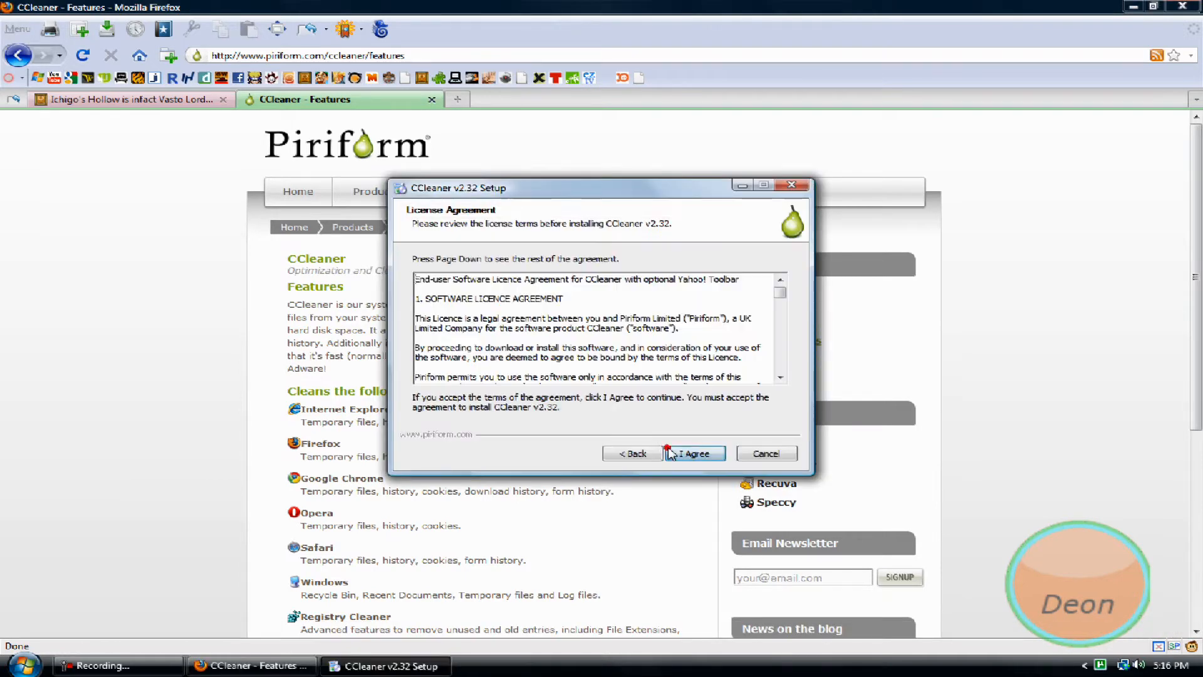
pyautogui.click(692, 453)
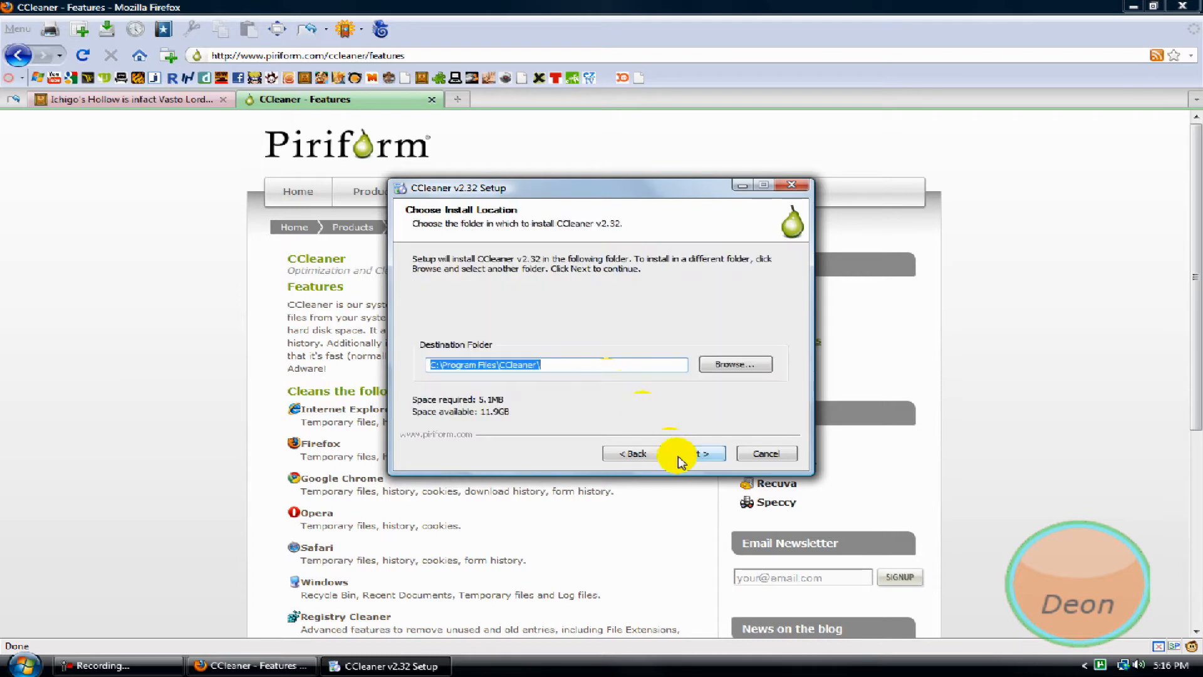
pyautogui.click(682, 452)
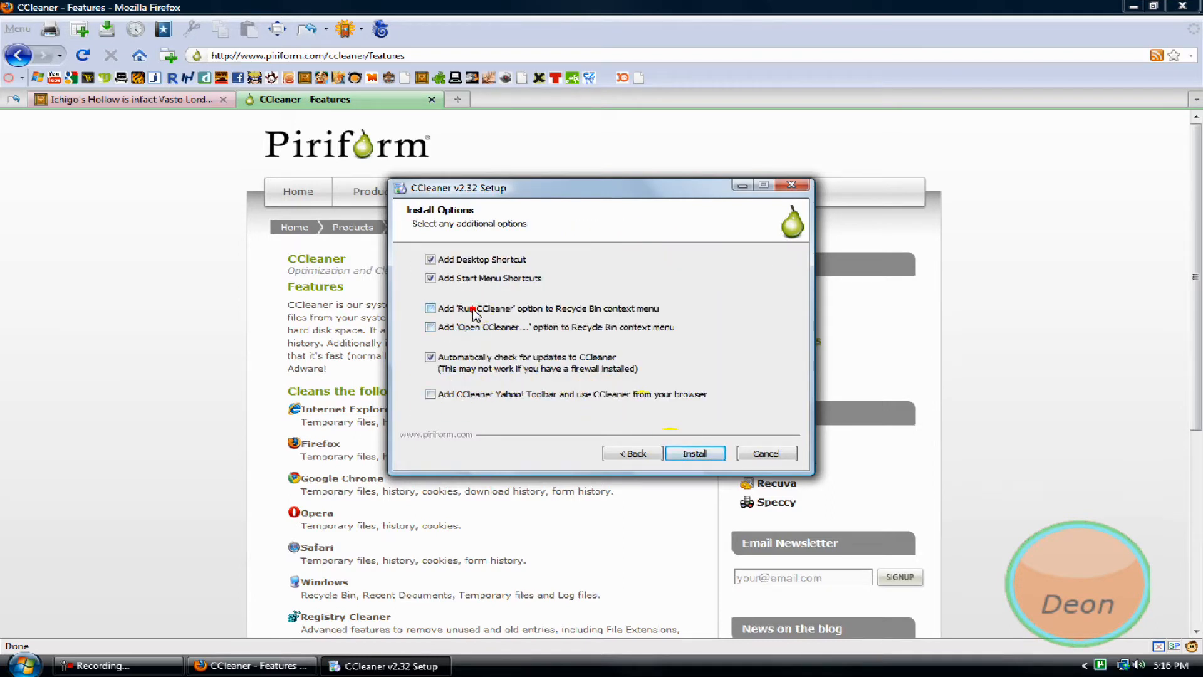
pyautogui.moveTo(411, 280)
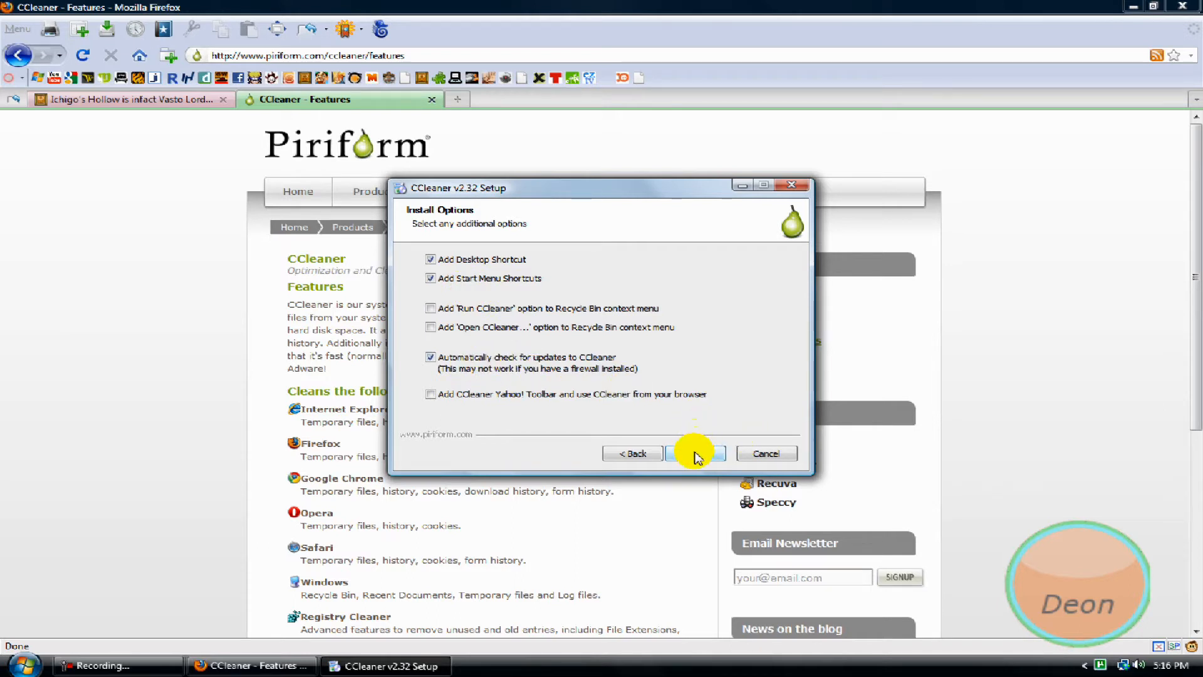
pyautogui.click(695, 452)
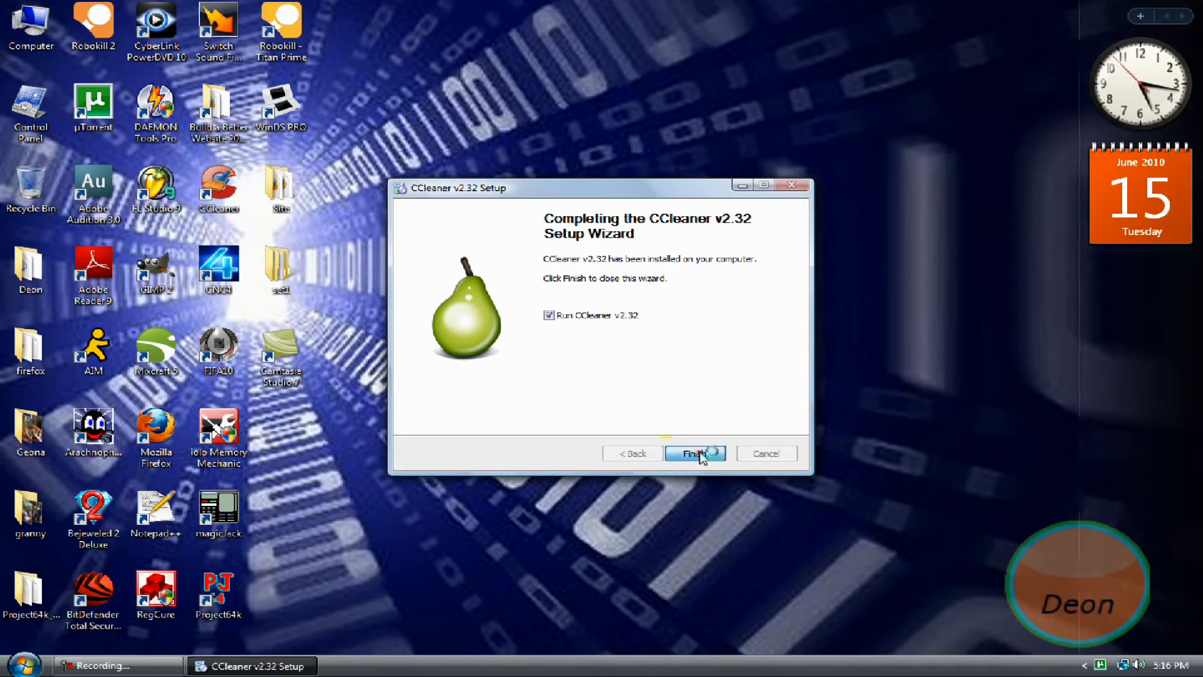
pyautogui.click(696, 453)
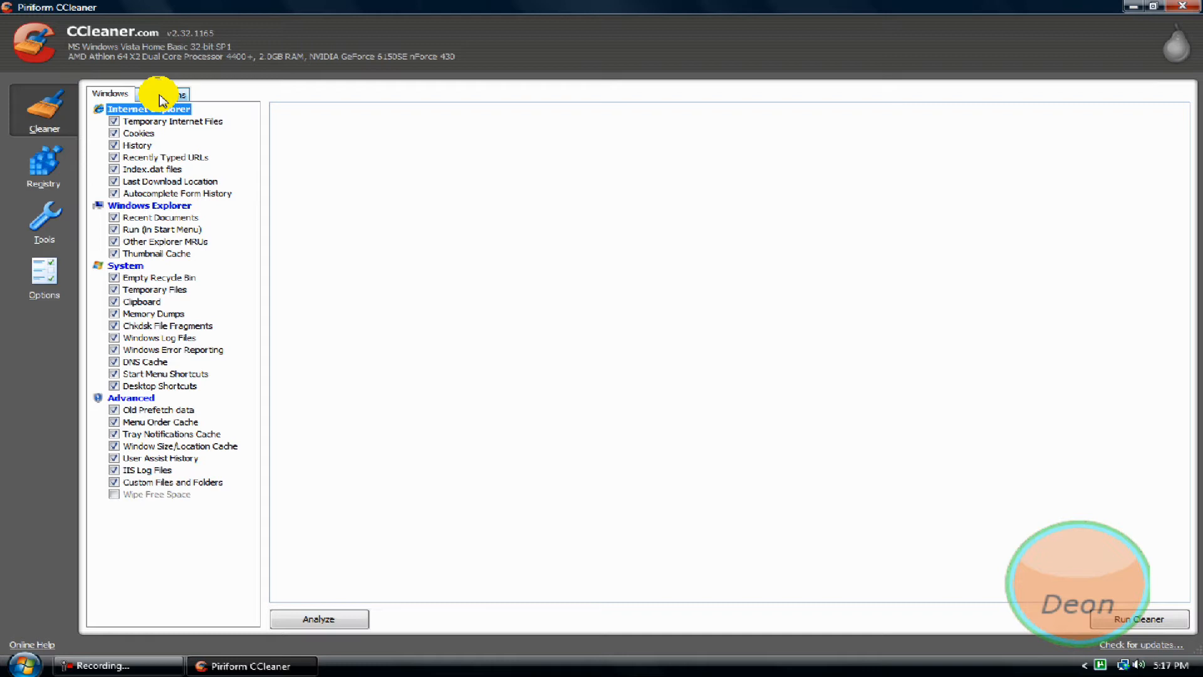
# Show the Applications list of items to clean, leaving Saved Form Information unchecked
pyautogui.click(161, 94)
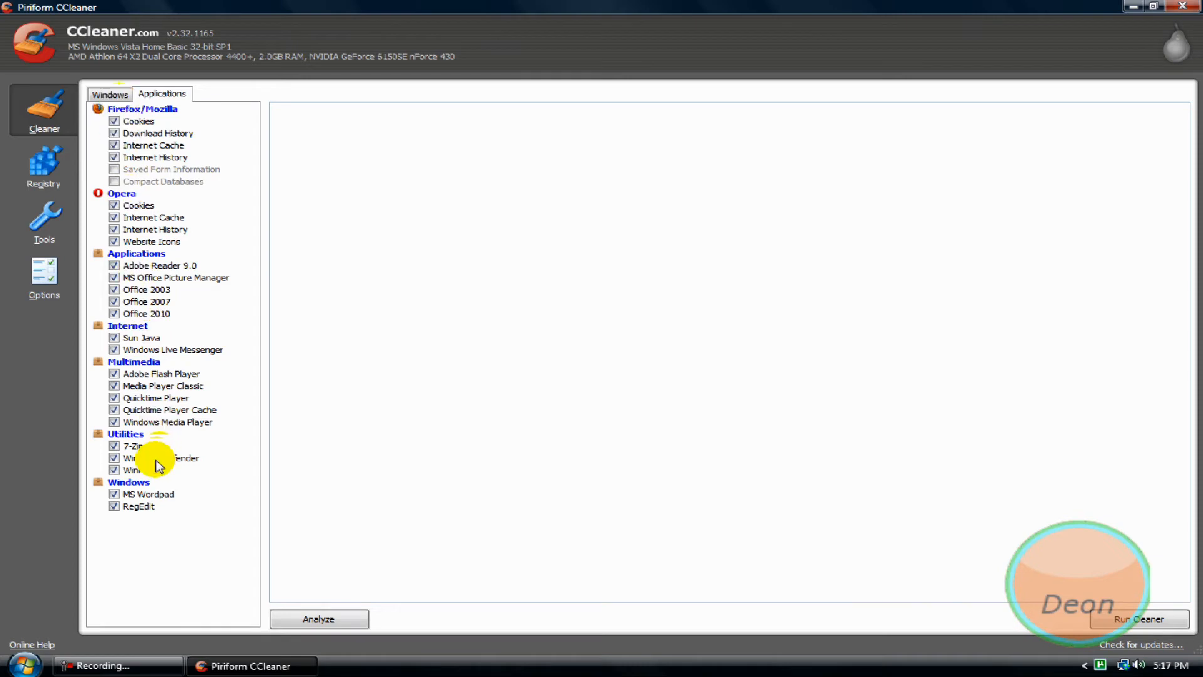
pyautogui.moveTo(142, 153)
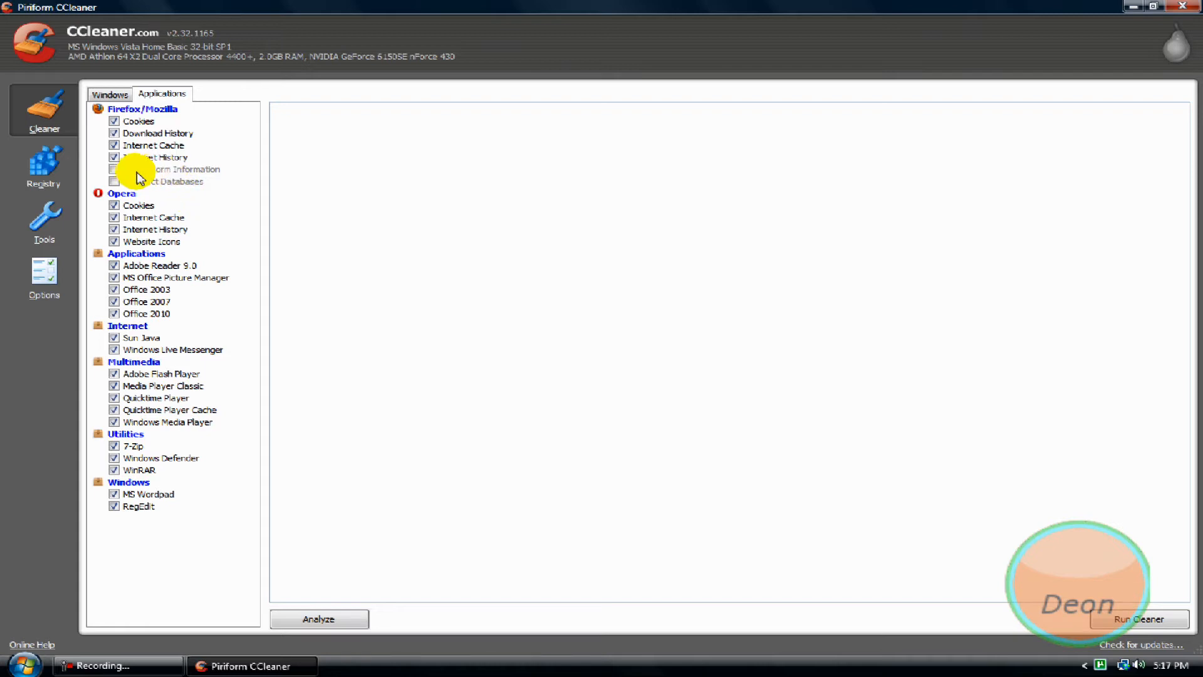
pyautogui.moveTo(188, 178)
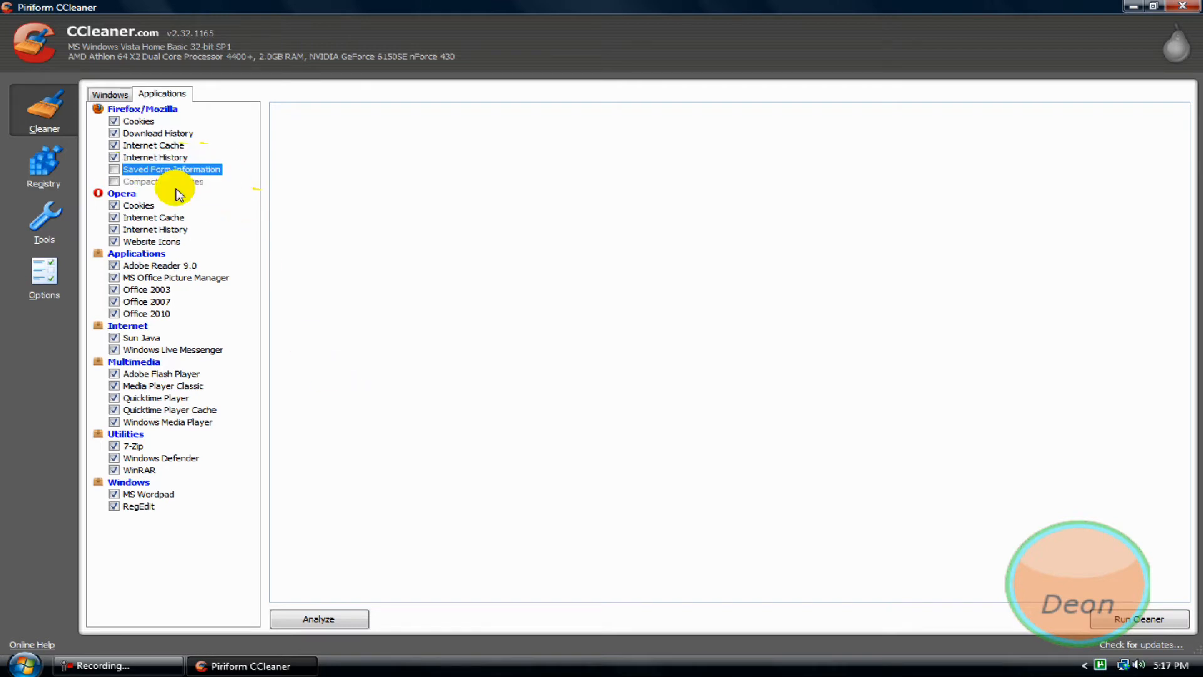
pyautogui.moveTo(177, 186)
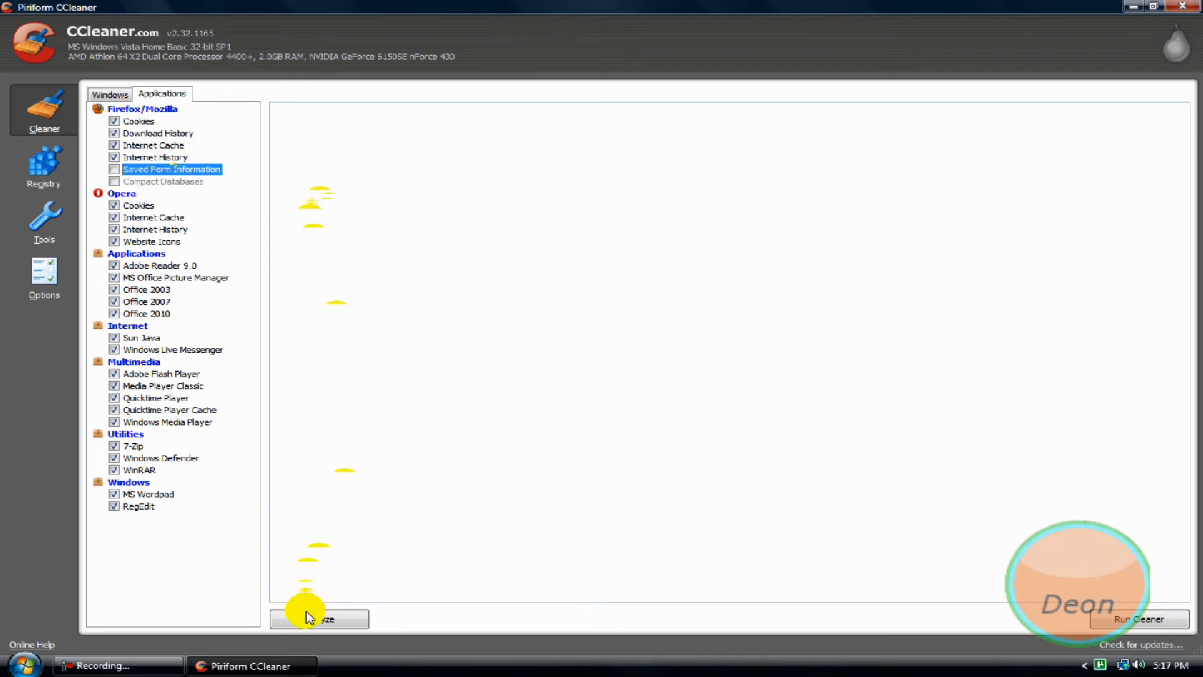
# Analyze which files would be cleaned, finding 41.3 MB to remove
pyautogui.click(319, 618)
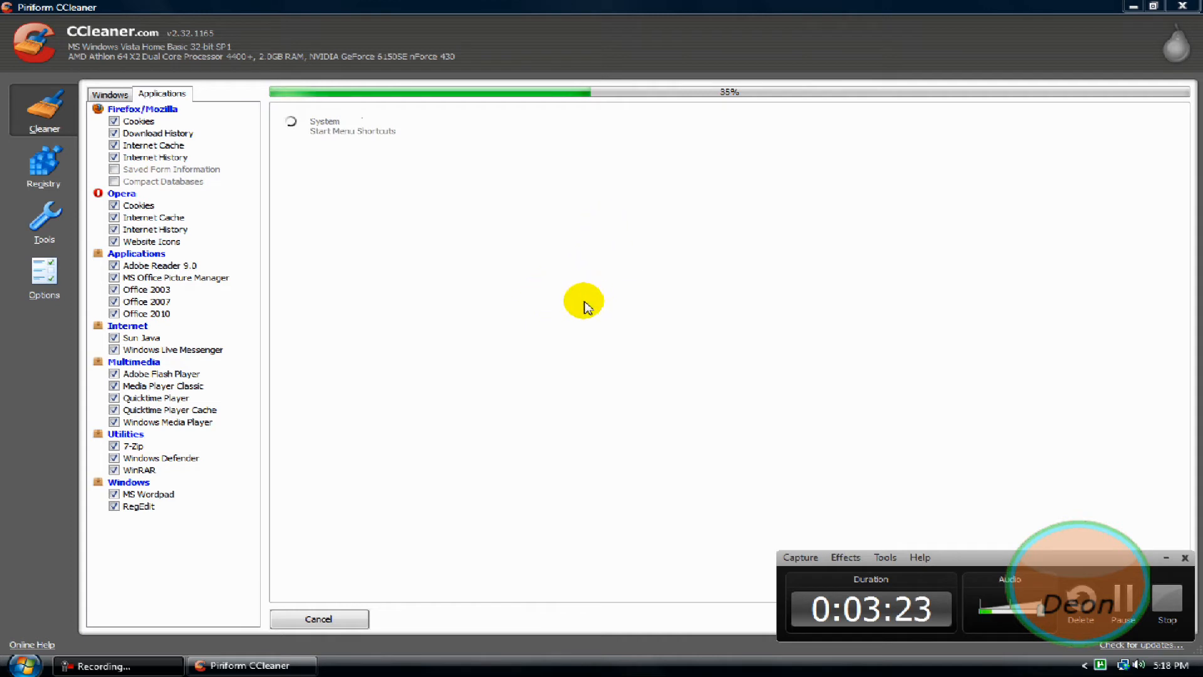
pyautogui.moveTo(571, 333)
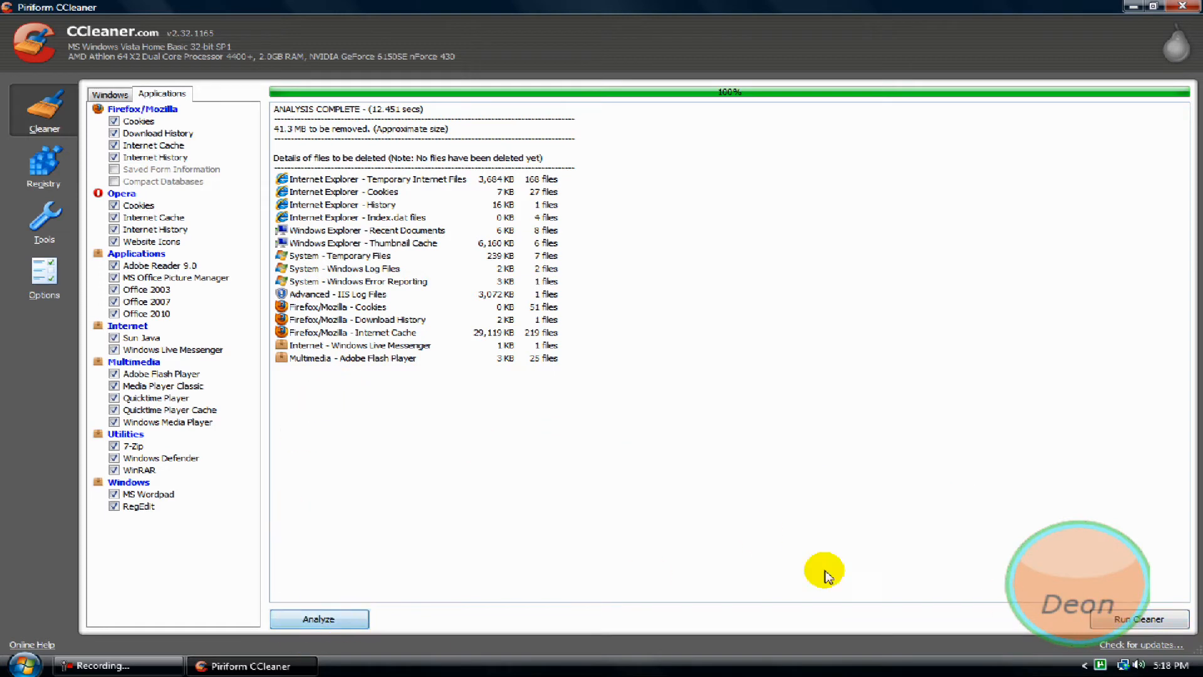
# Run the cleaner and confirm permanently deleting the analyzed files
pyautogui.click(1141, 619)
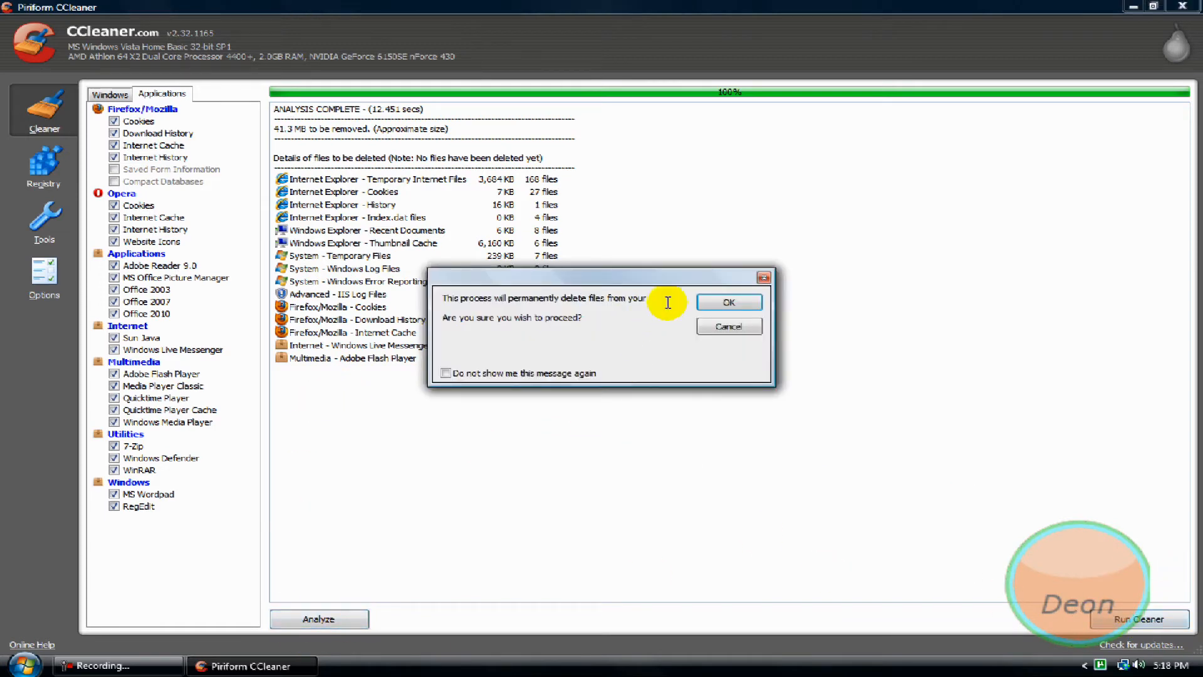
pyautogui.click(727, 301)
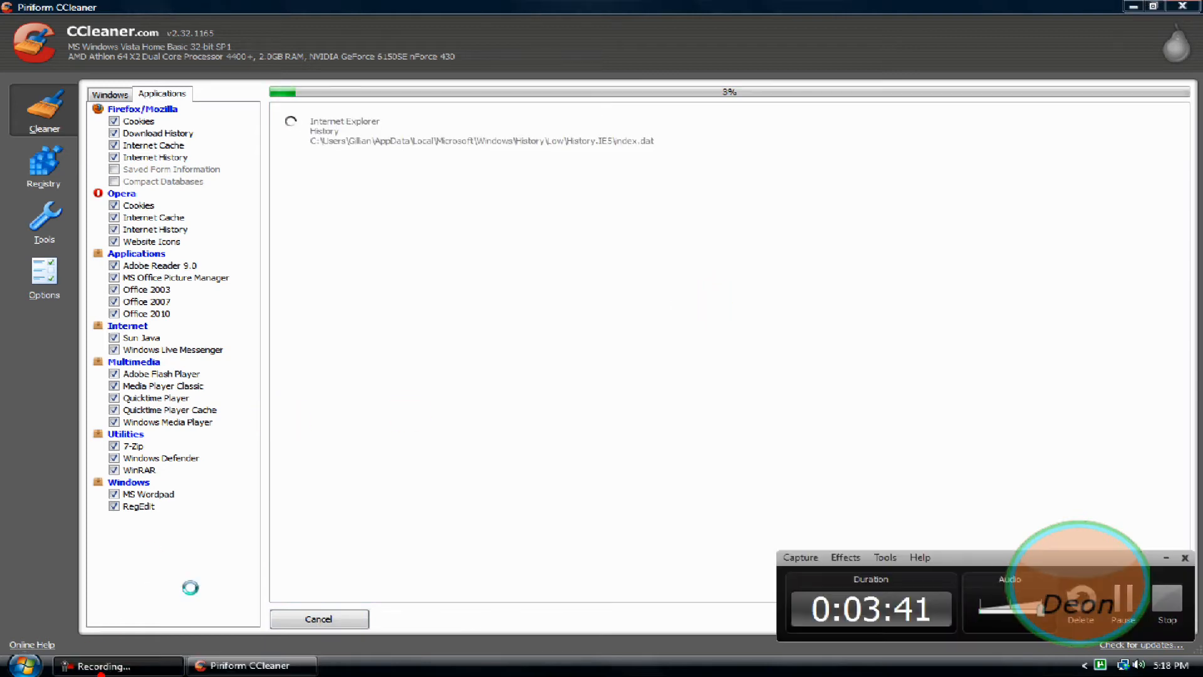
pyautogui.moveTo(494, 396)
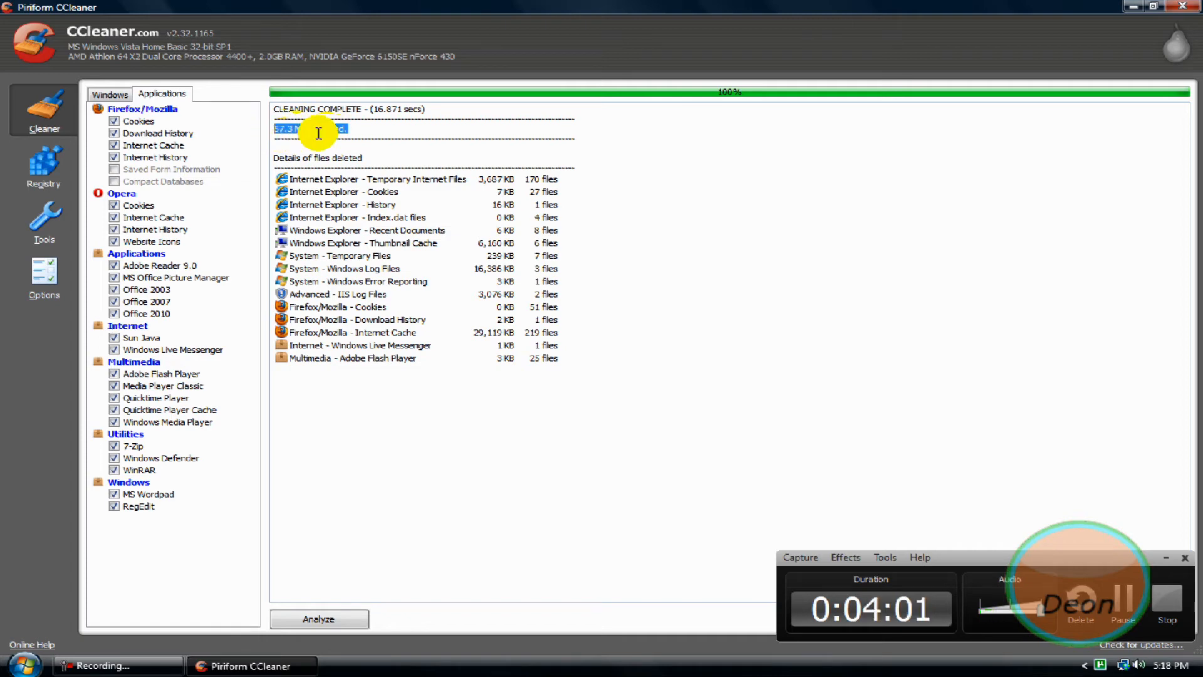
# Scan the registry for issues in the Registry section
pyautogui.click(44, 167)
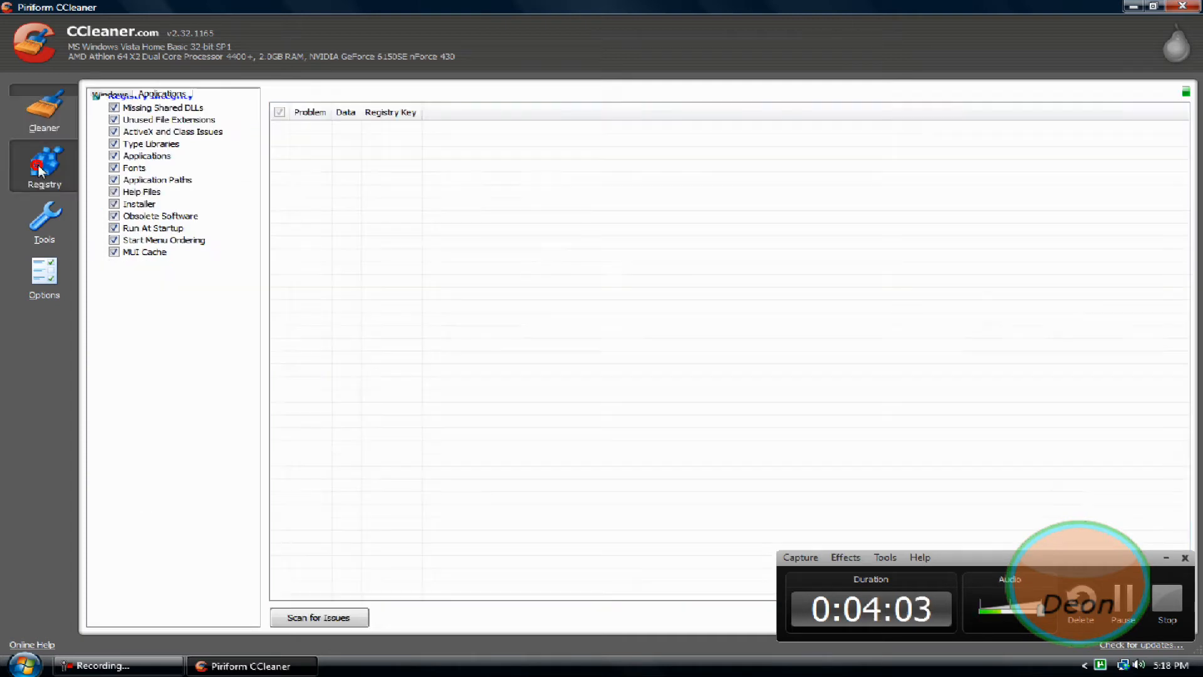
pyautogui.click(318, 617)
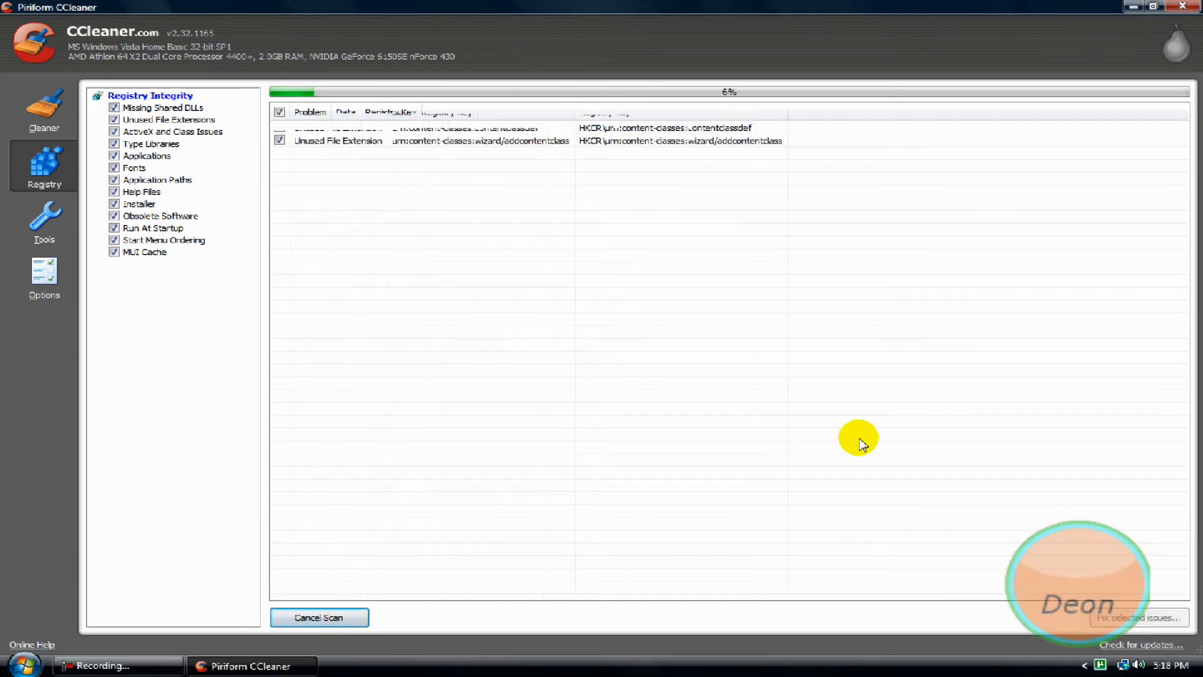
pyautogui.moveTo(830, 276)
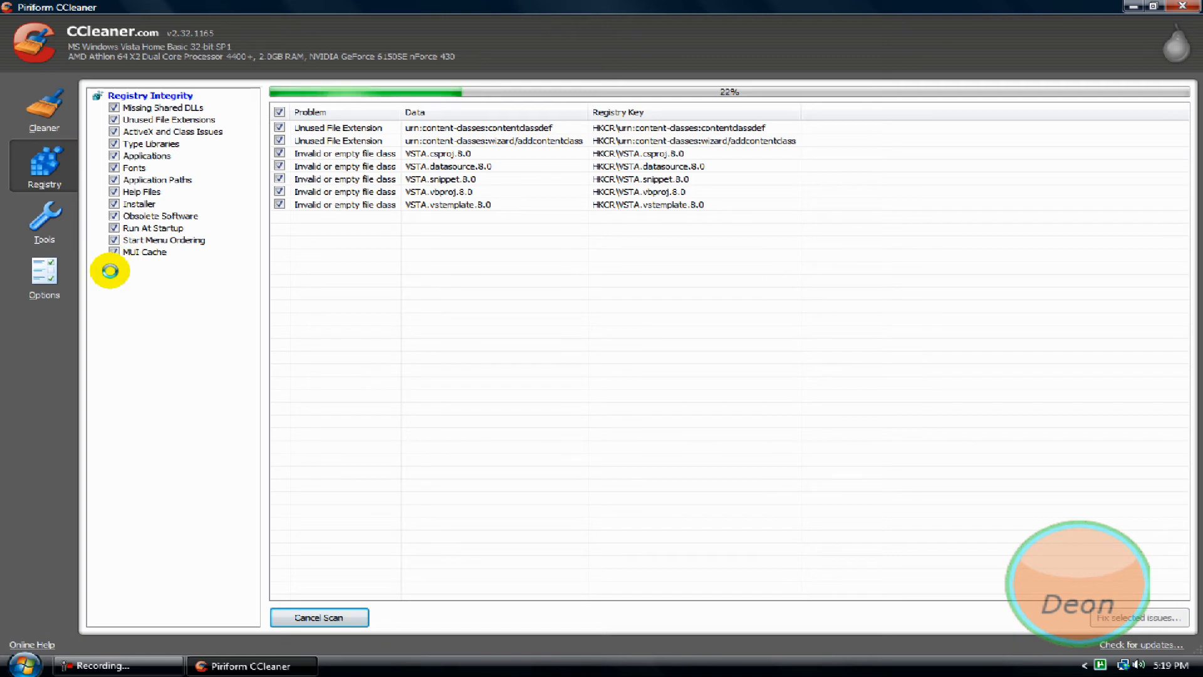
pyautogui.moveTo(104, 169)
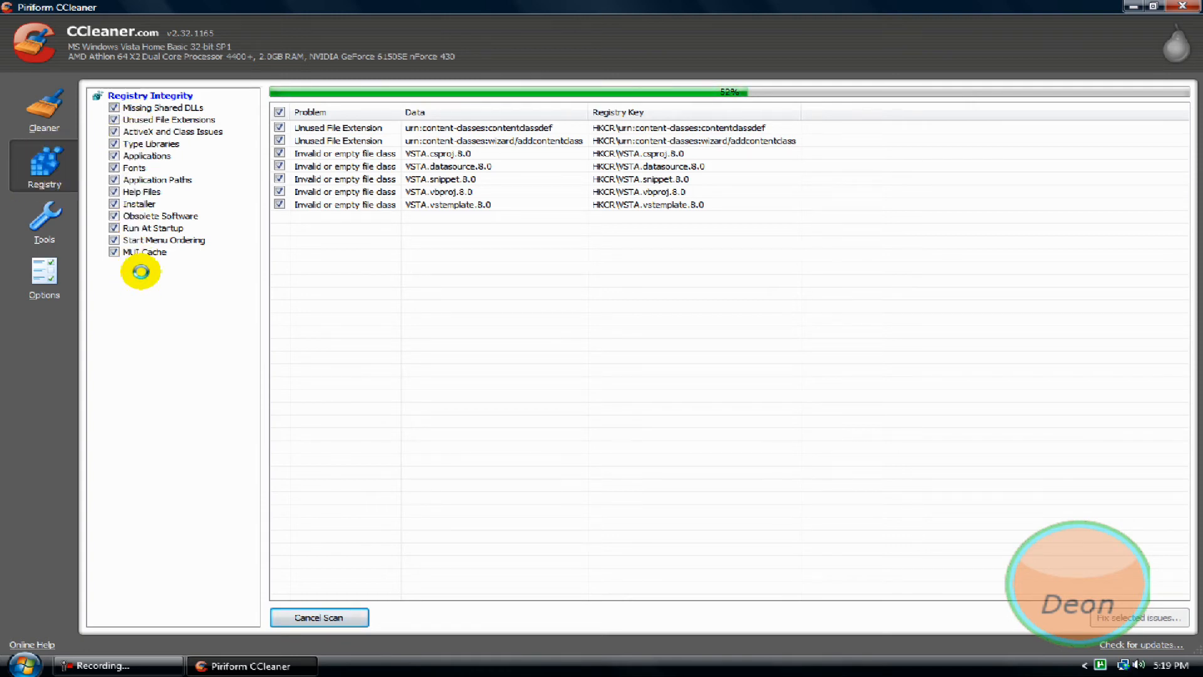
pyautogui.moveTo(270, 449)
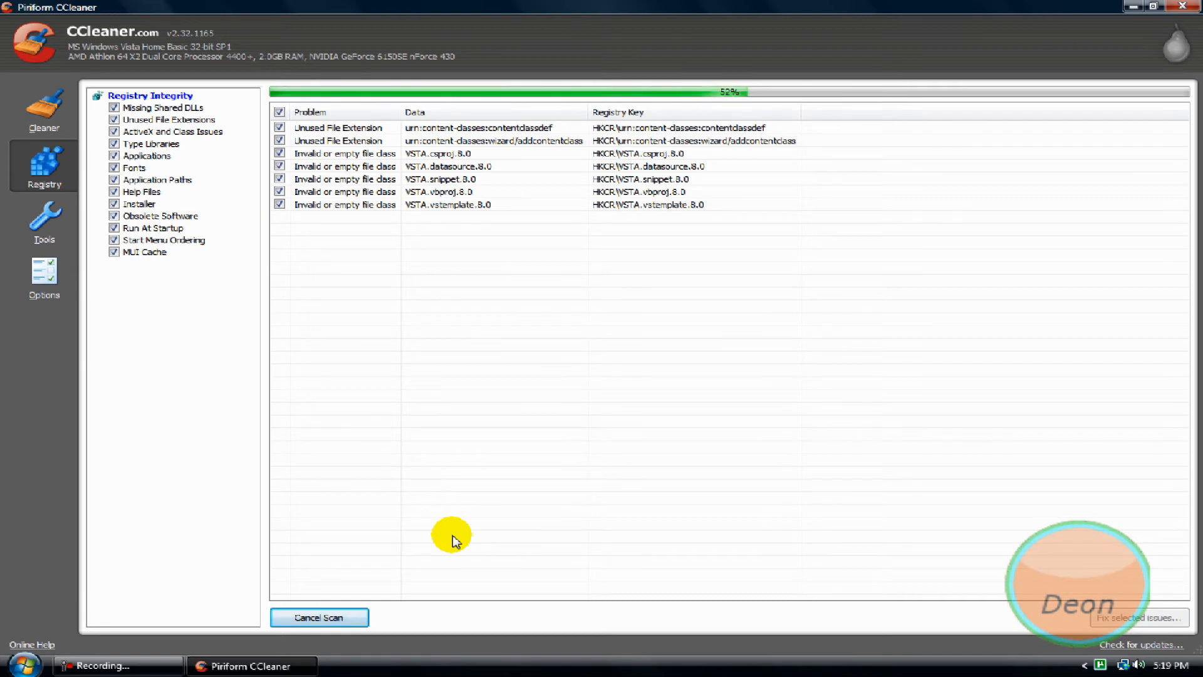
pyautogui.moveTo(499, 218)
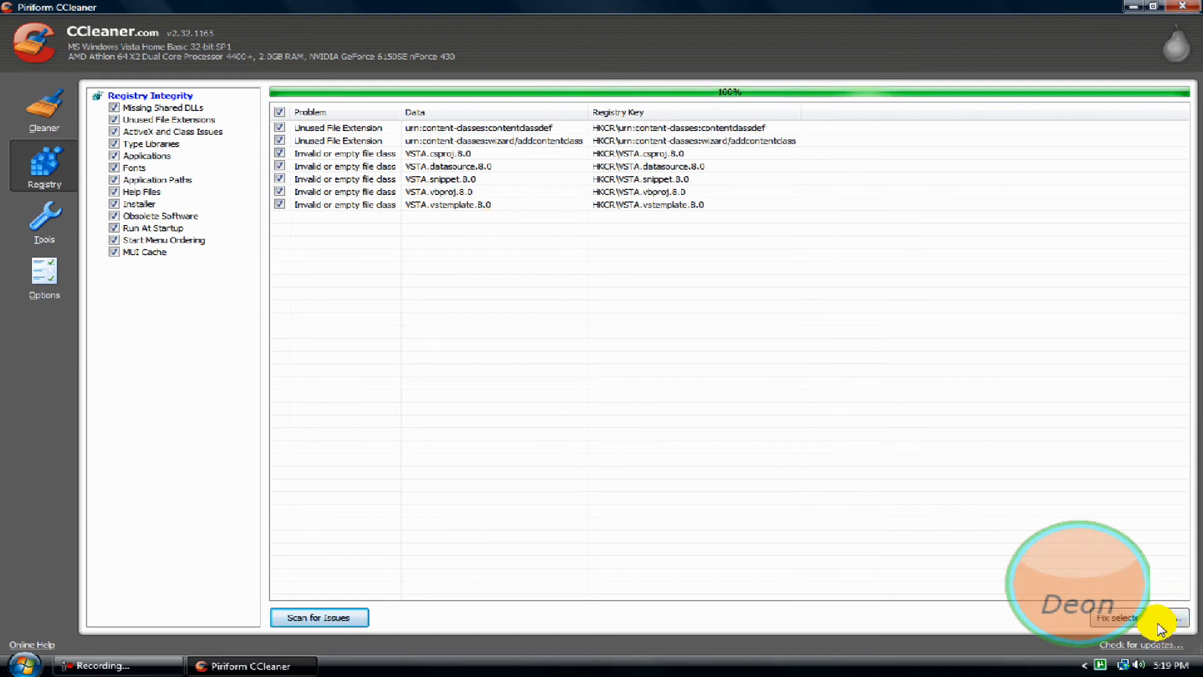
# Fix all seven registry issues without a backup and dismiss the report
pyautogui.click(1140, 618)
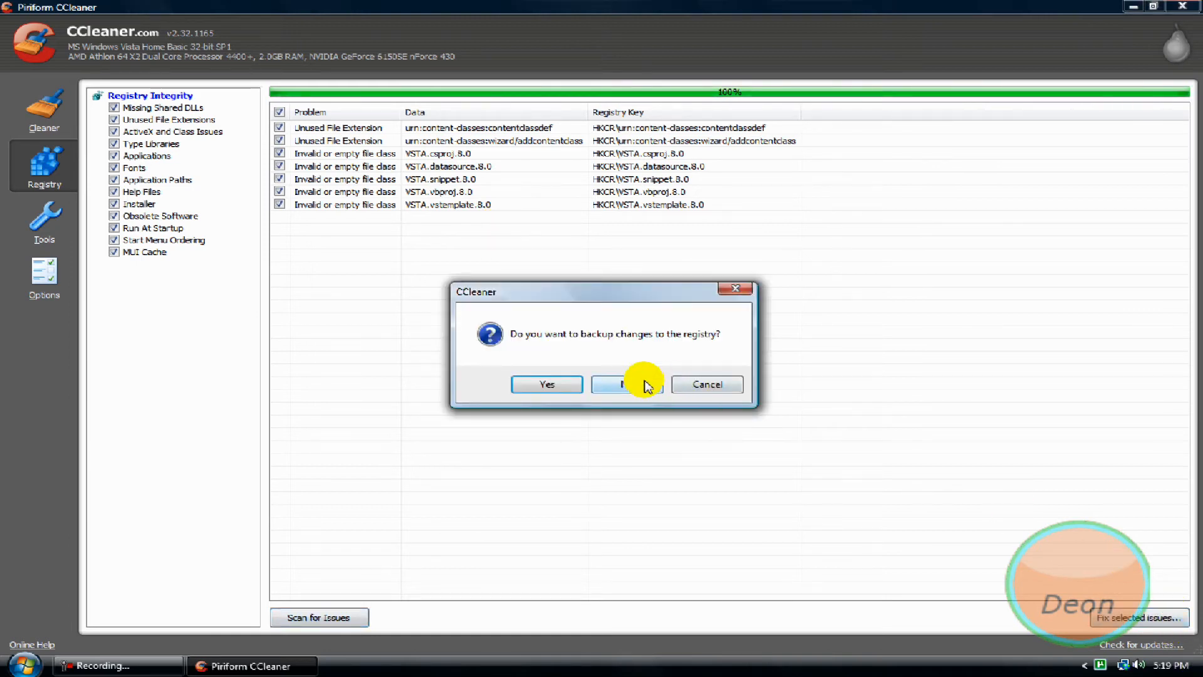
pyautogui.click(627, 385)
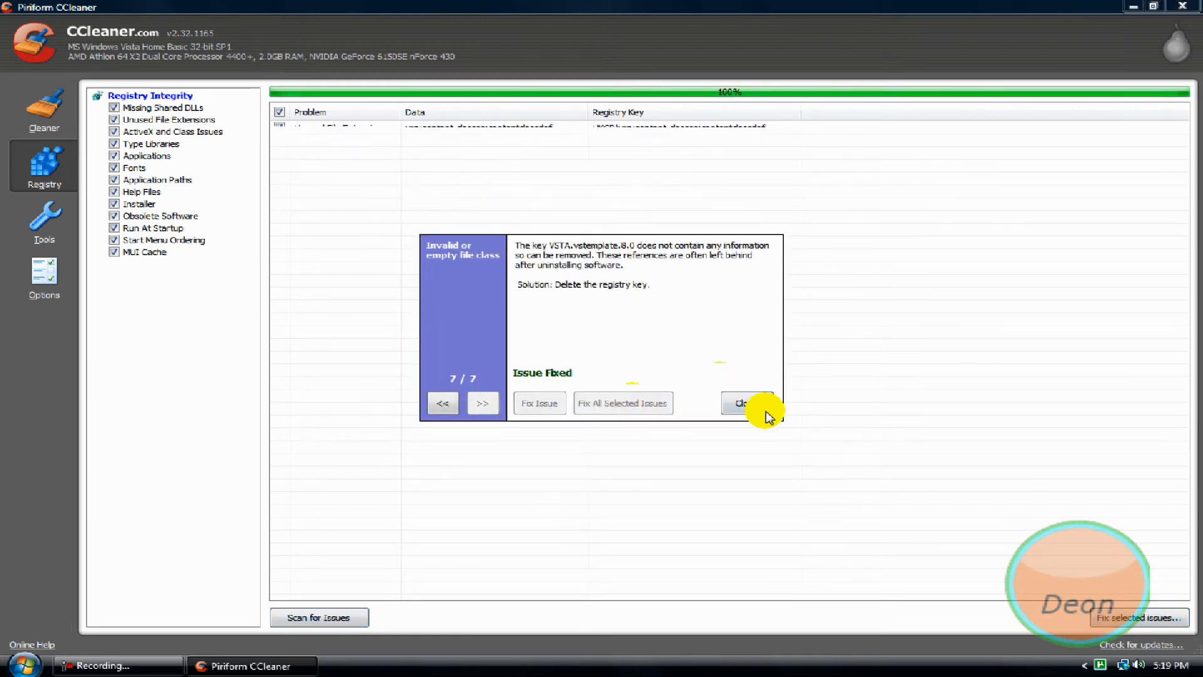
pyautogui.click(743, 403)
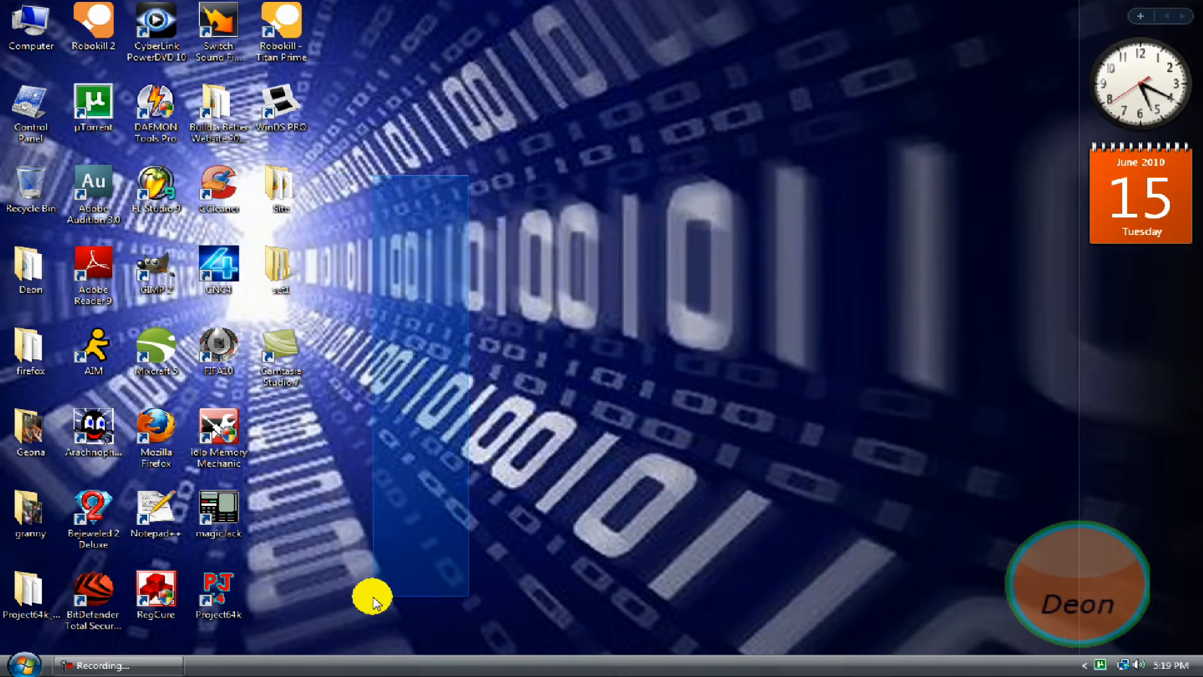
# Launch Mozilla Firefox again from its desktop shortcut
pyautogui.moveTo(376, 599); pyautogui.dragTo(890, 210)
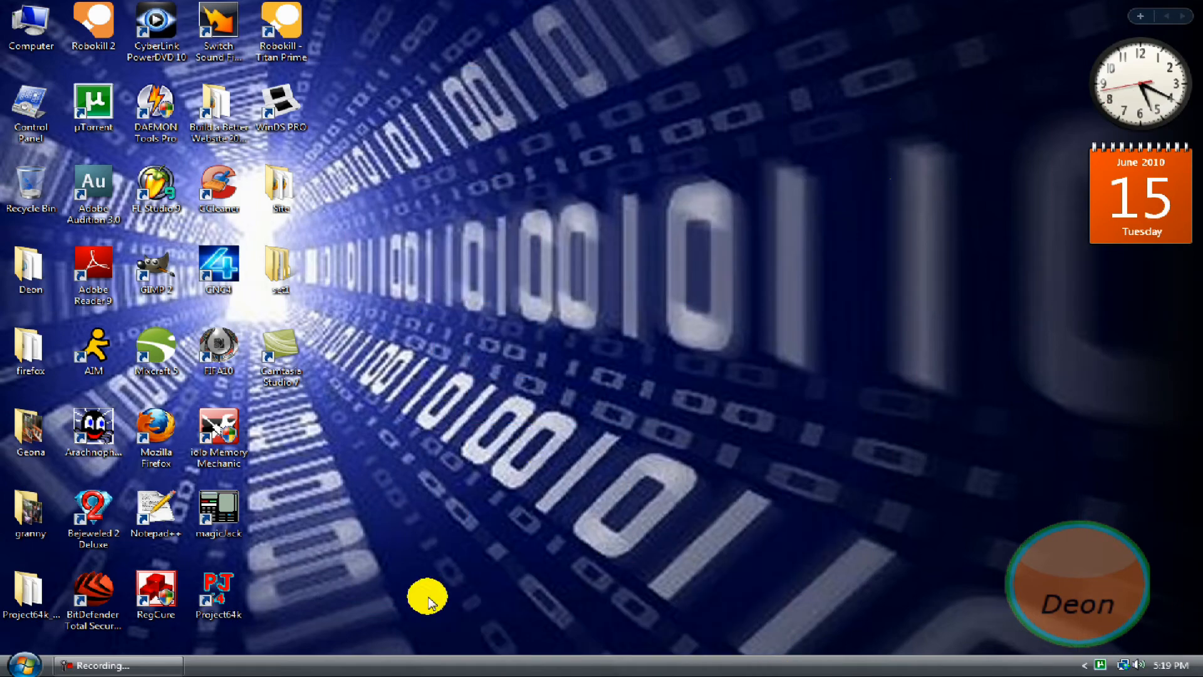
pyautogui.moveTo(372, 488)
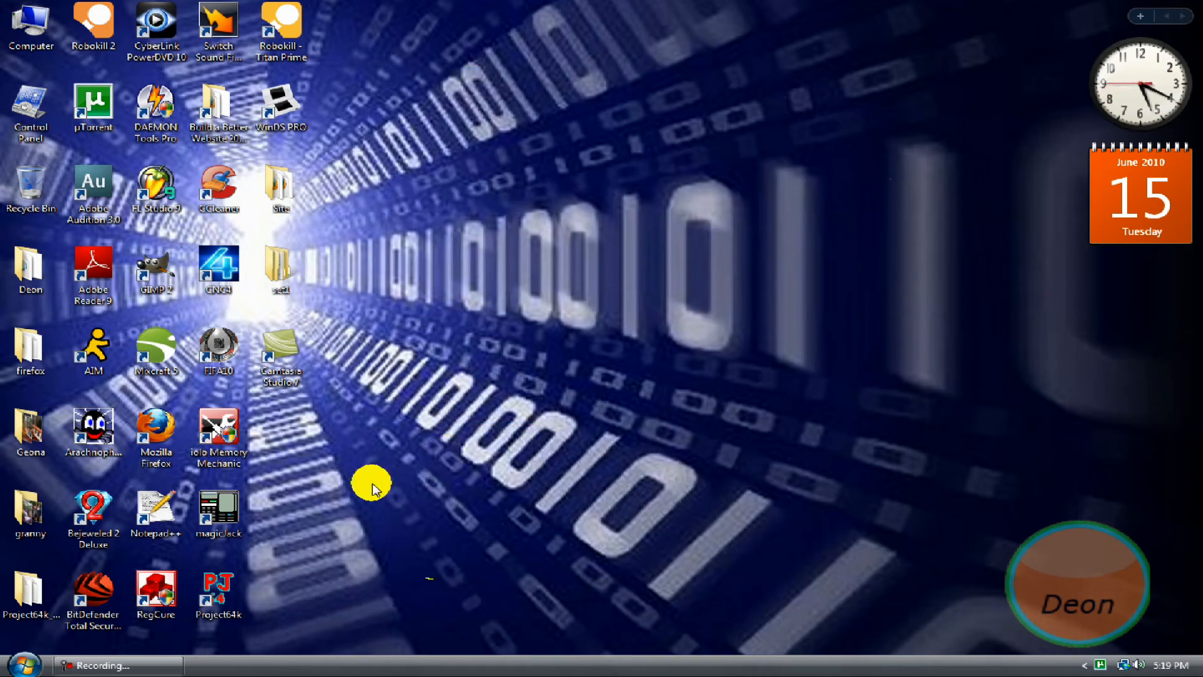
pyautogui.moveTo(367, 207)
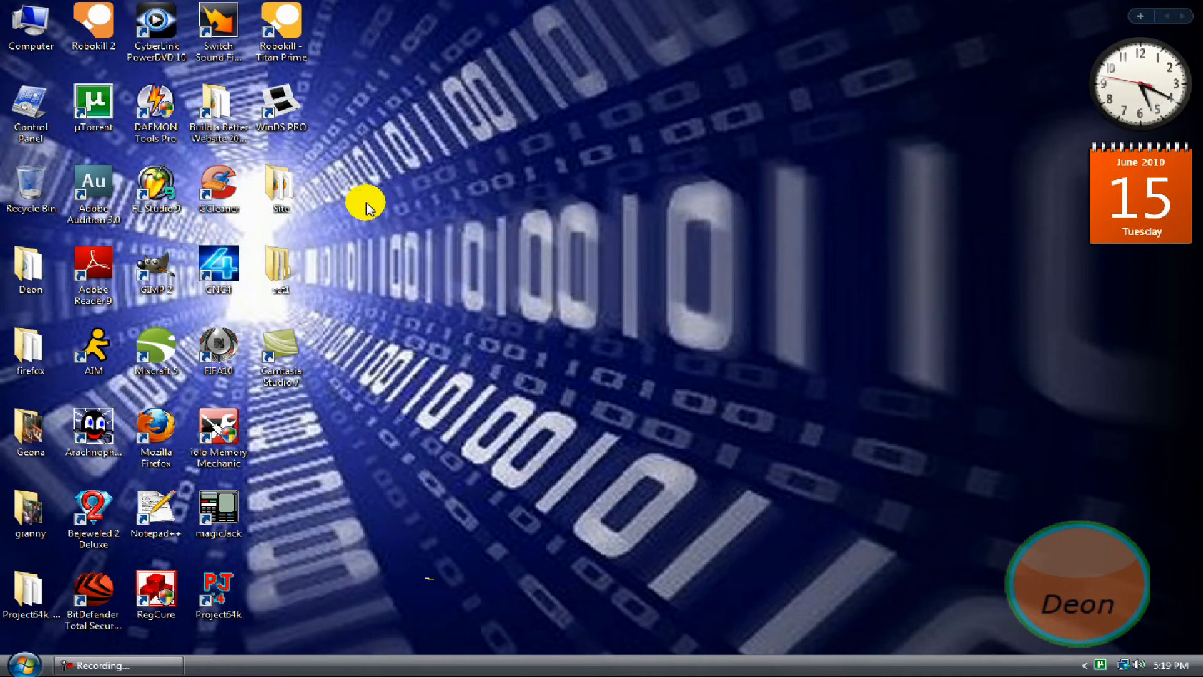
pyautogui.moveTo(432, 206)
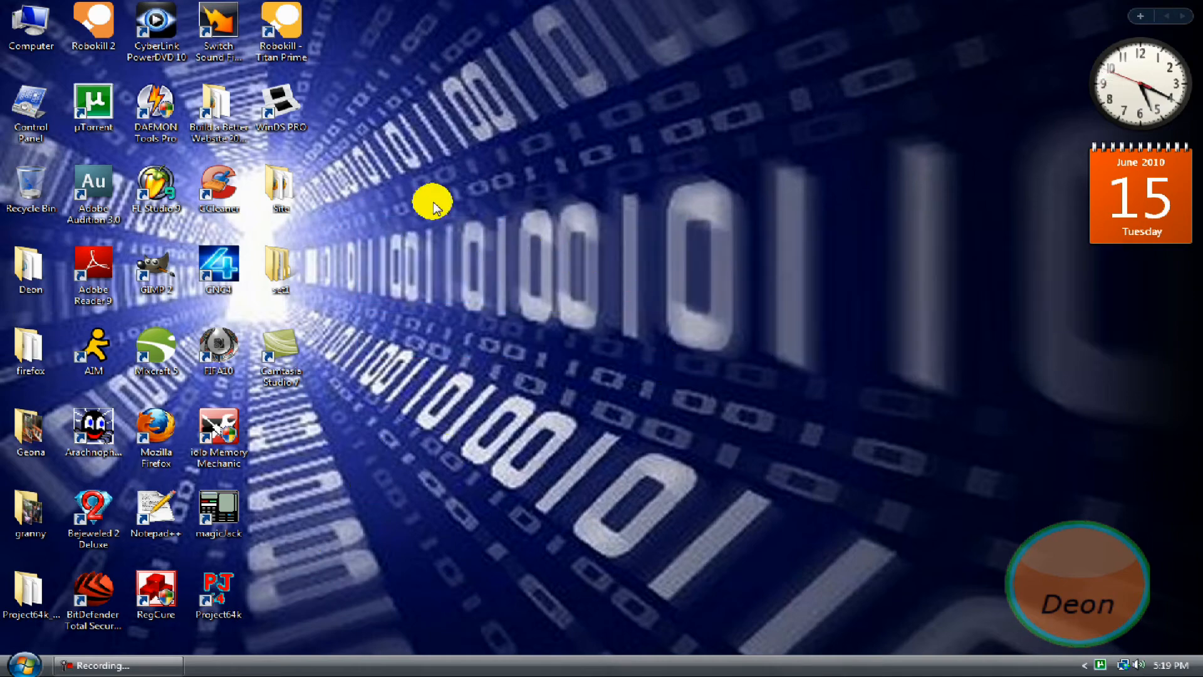
pyautogui.moveTo(452, 500)
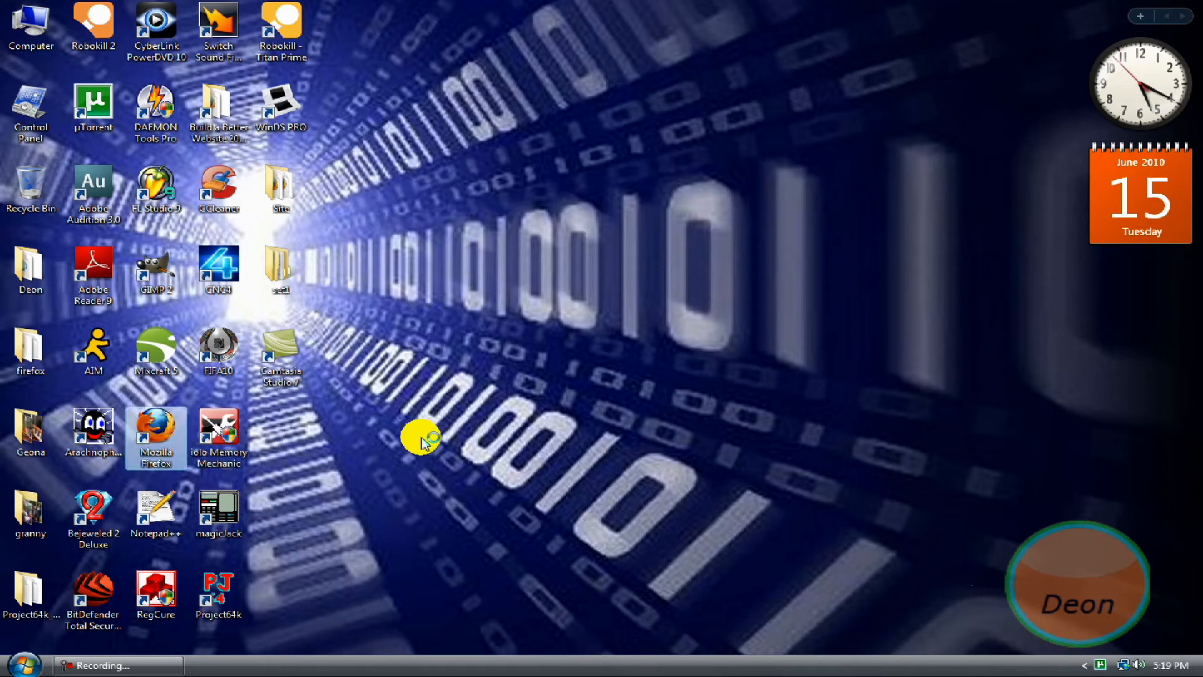
pyautogui.doubleClick(156, 437)
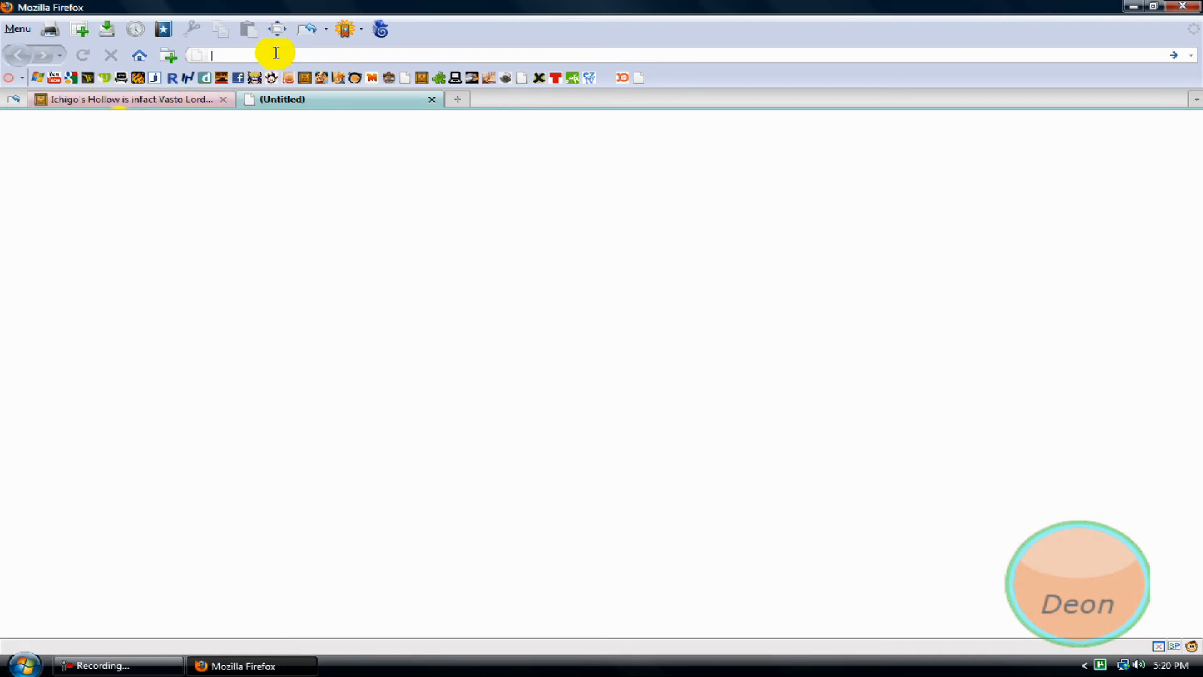
# Reach the about:config preference list and accept the 'I'll be careful, I promise!' warning
pyautogui.write('about:config')
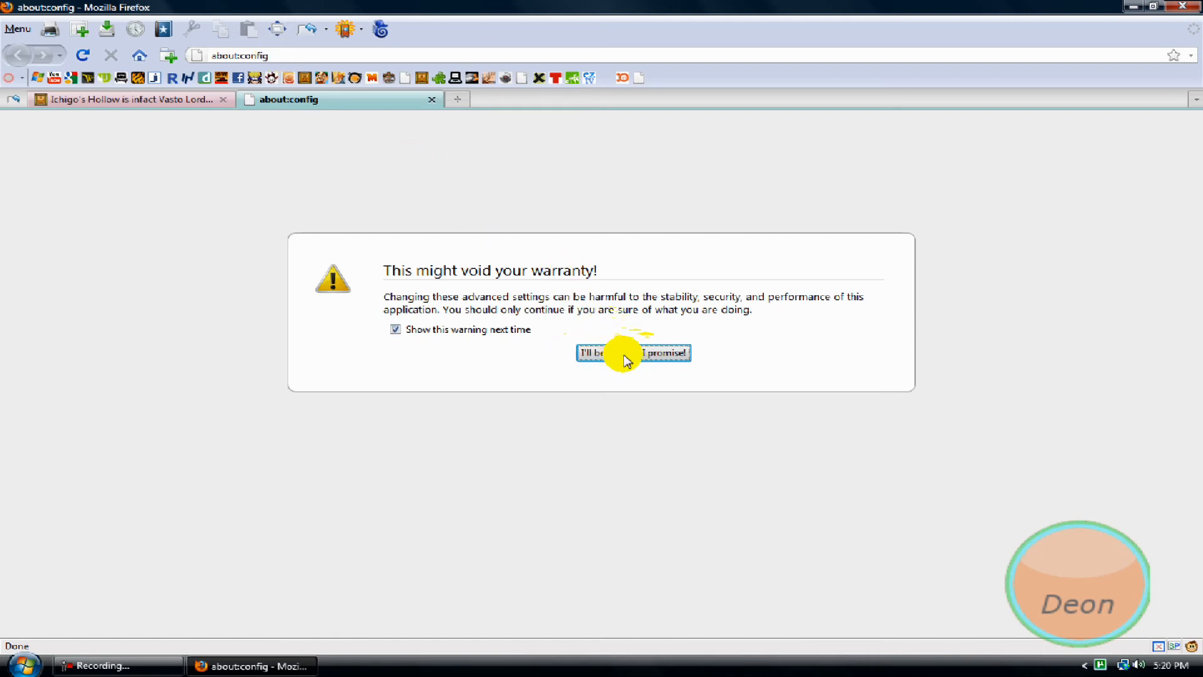
pyautogui.click(632, 352)
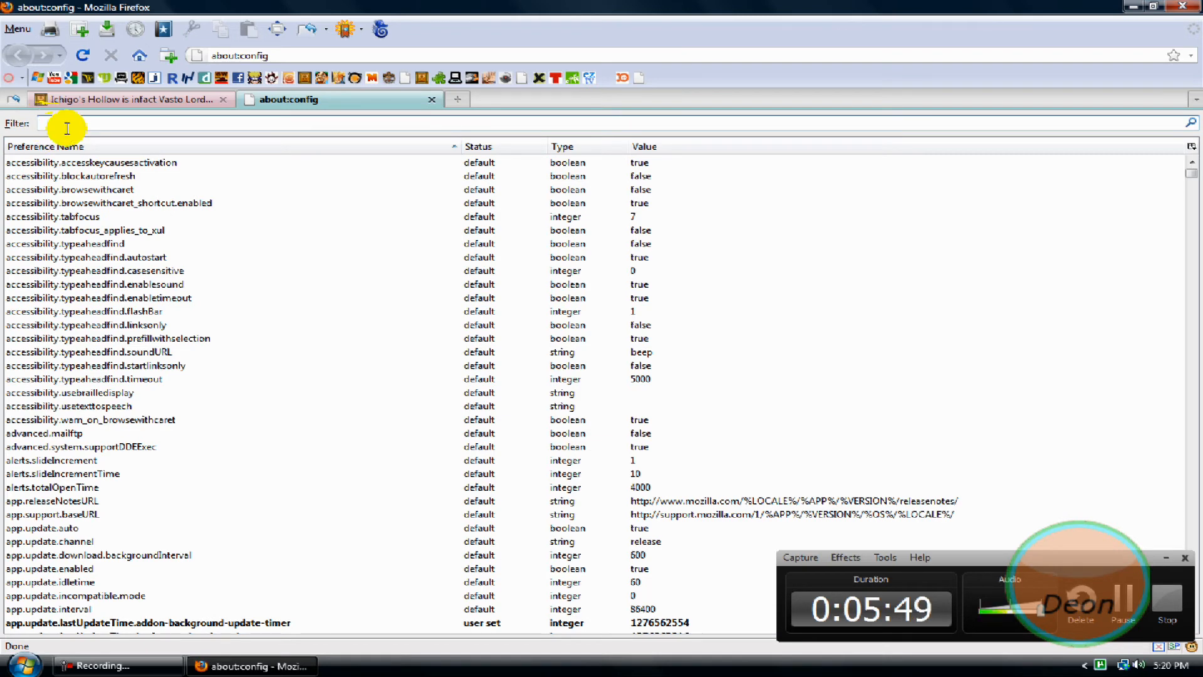
# Filter preferences to http. and set network.http.max-connections to 50
pyautogui.write('h')
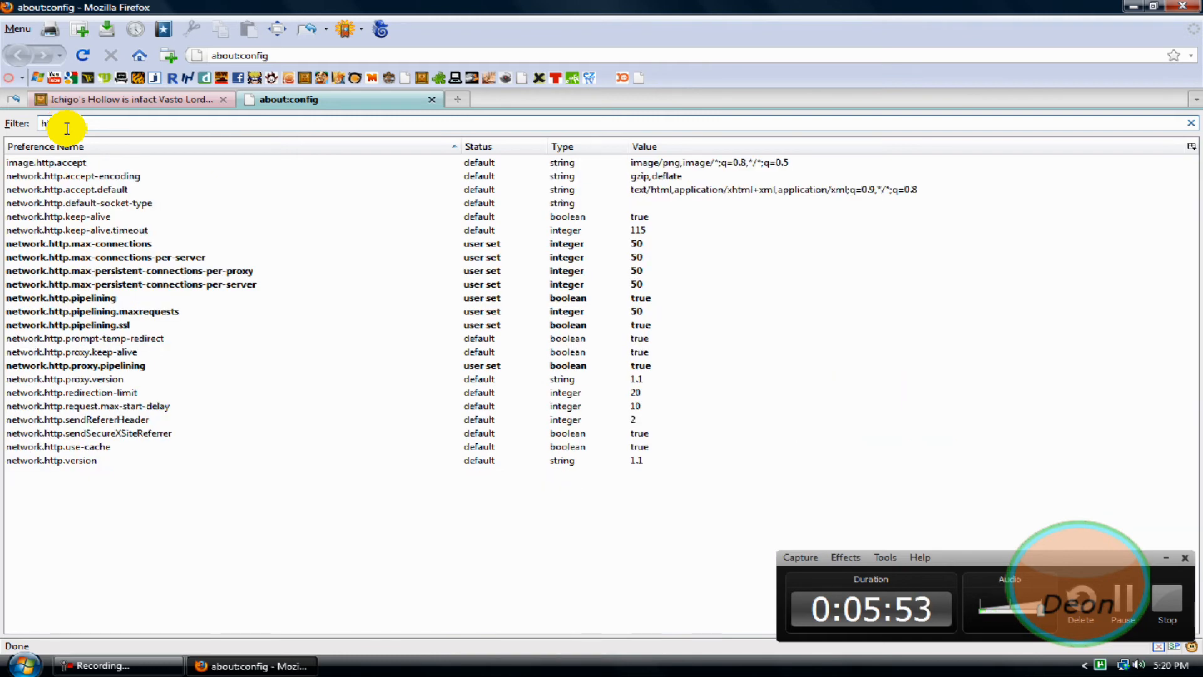
pyautogui.write('ttp.')
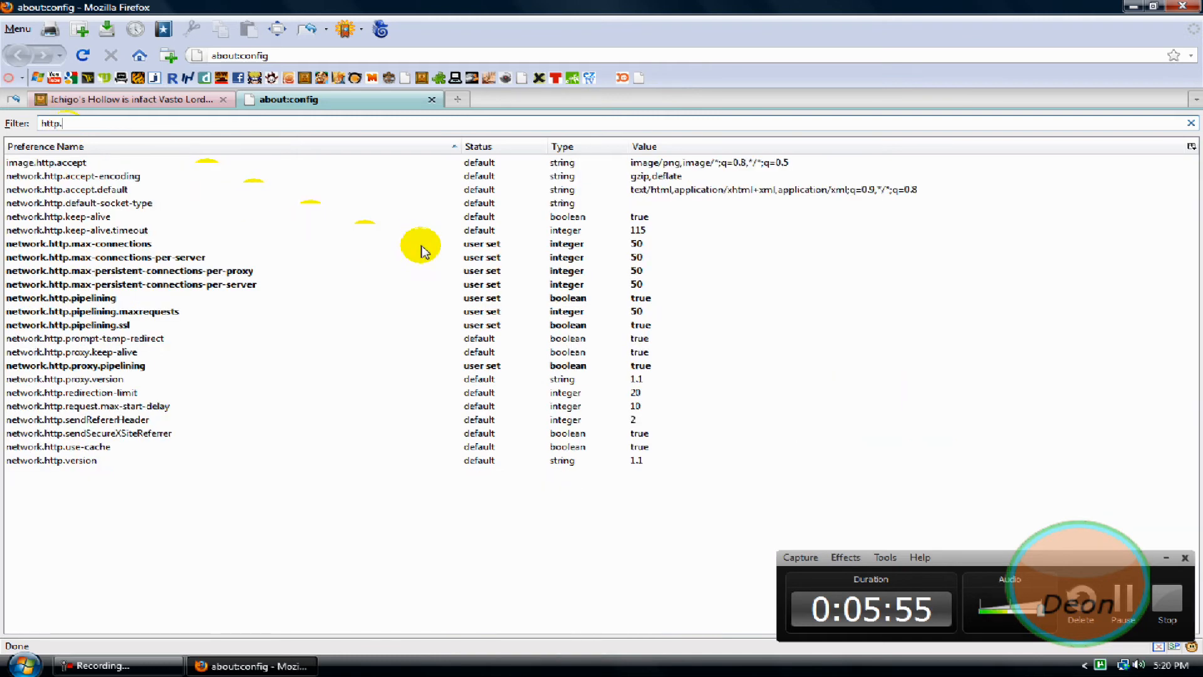
pyautogui.doubleClick(77, 243)
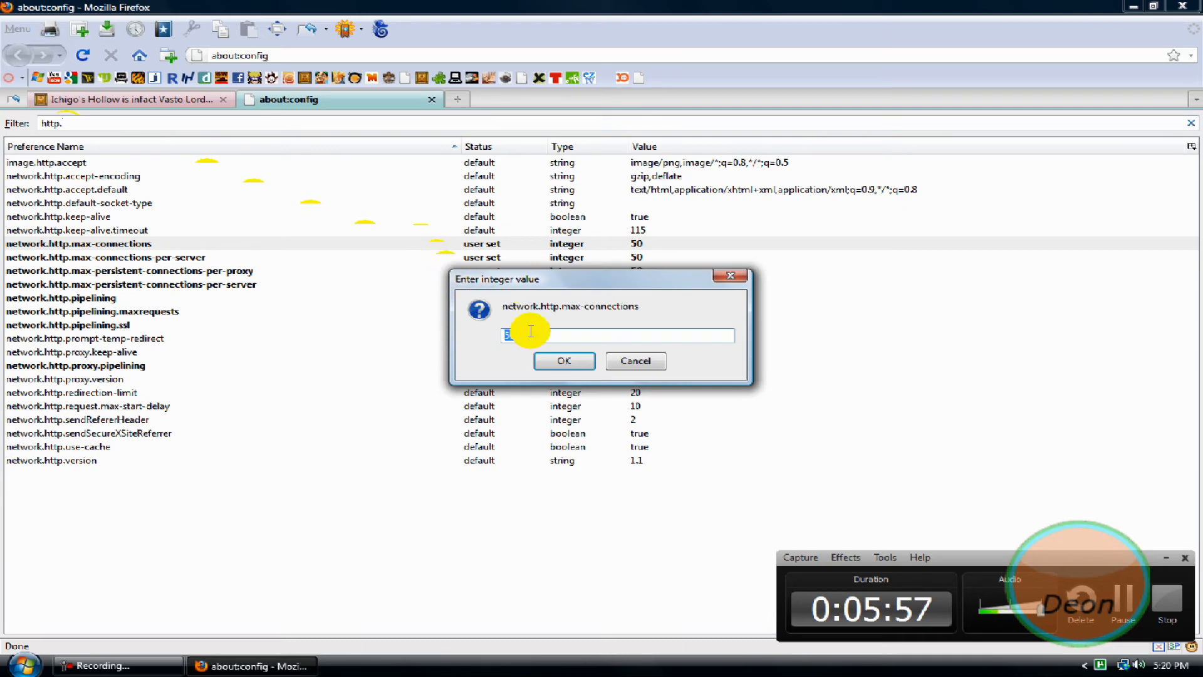
pyautogui.click(563, 361)
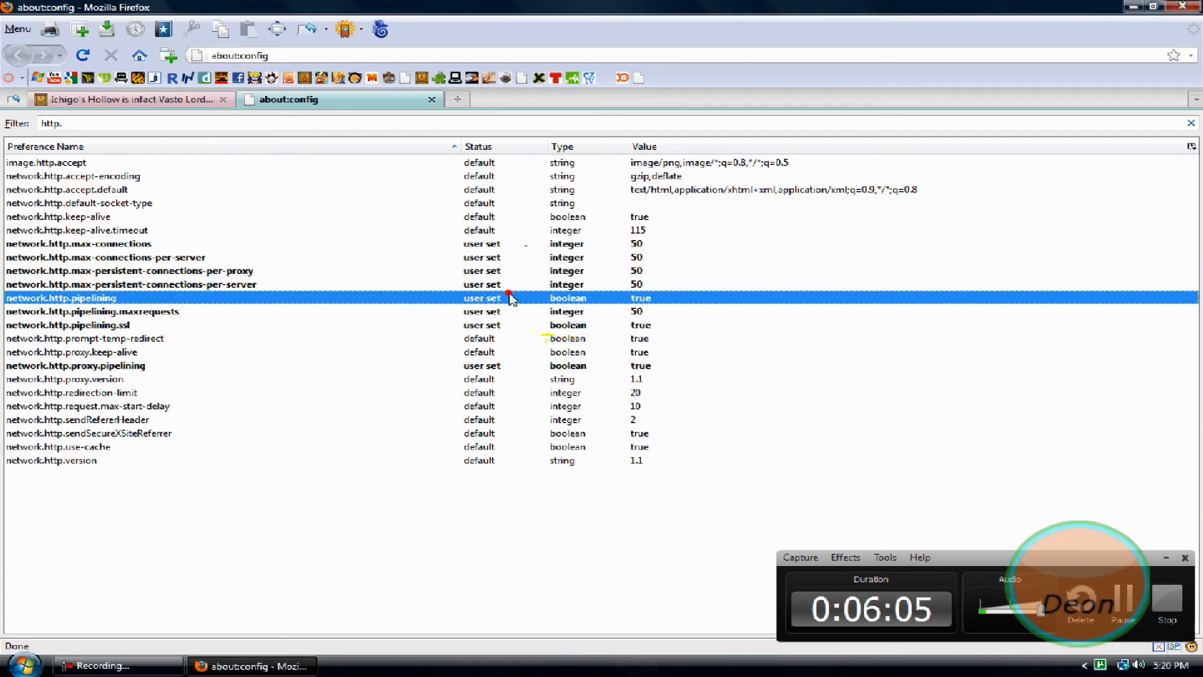
# Set network.http.pipelining.maxrequests to 50 and pipelining.ssl to true
pyautogui.doubleClick(92, 312)
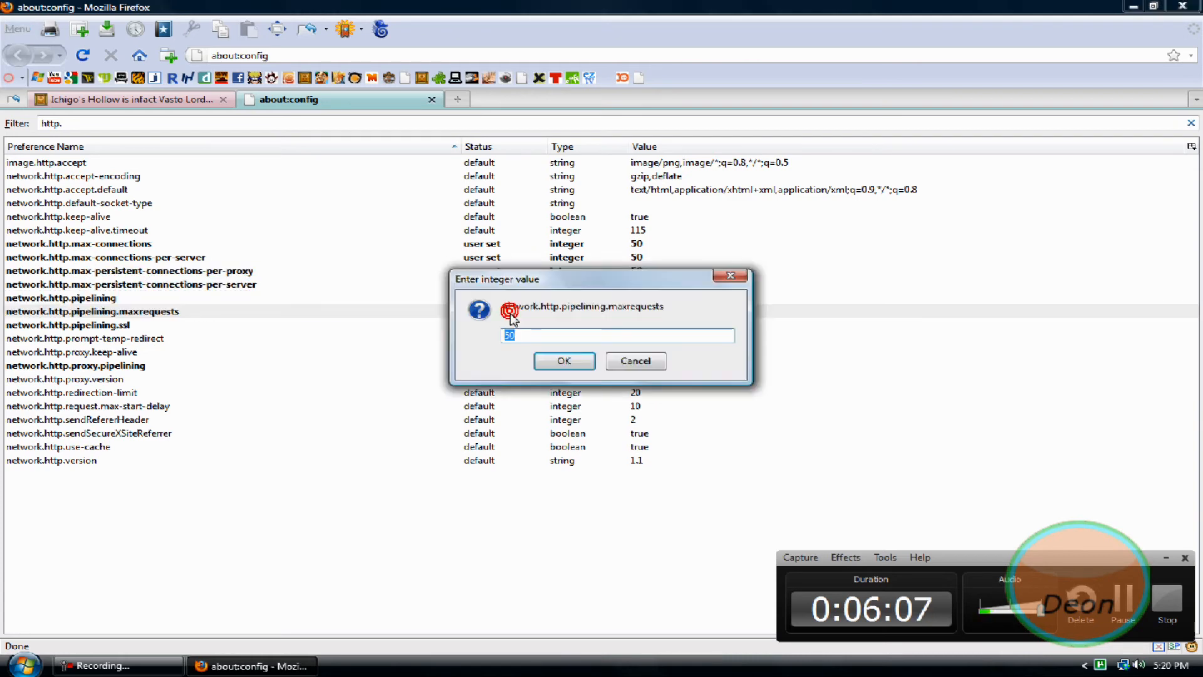
pyautogui.click(563, 361)
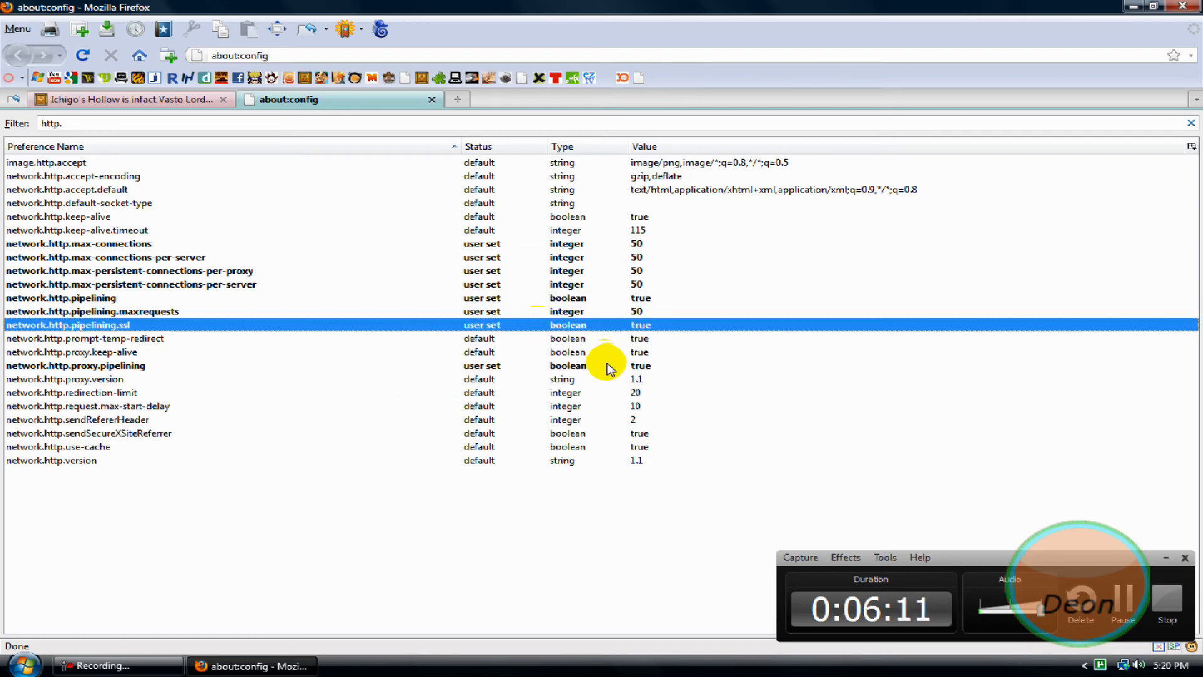
pyautogui.doubleClick(480, 365)
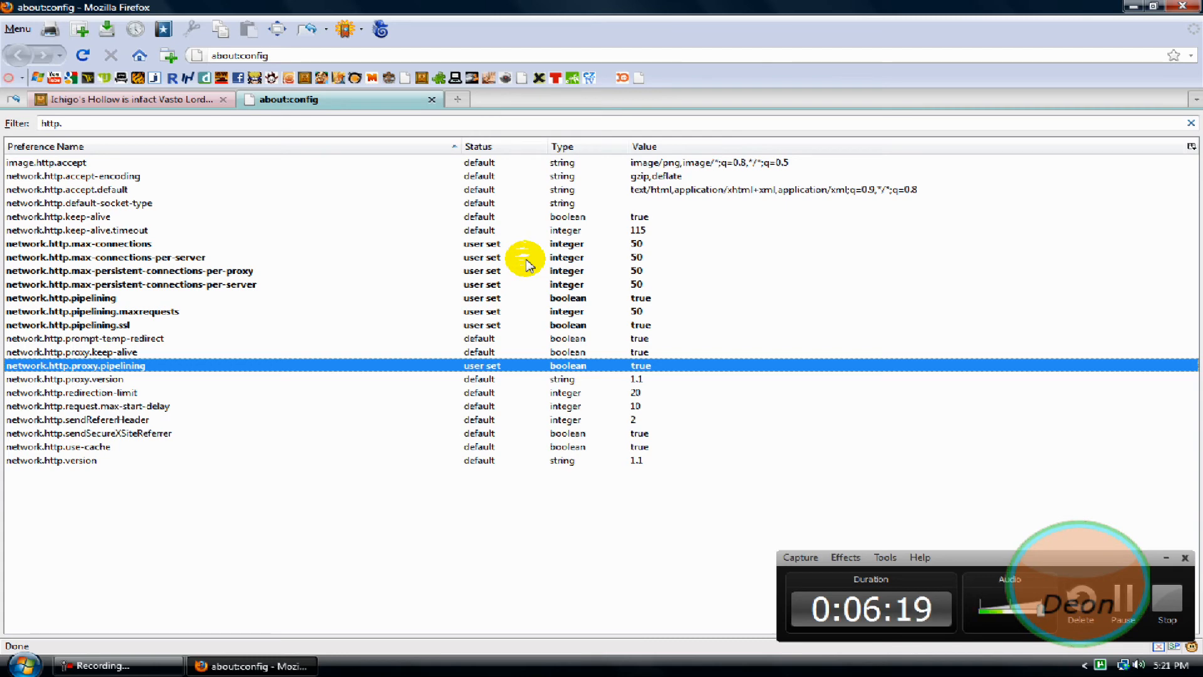
pyautogui.moveTo(385, 213)
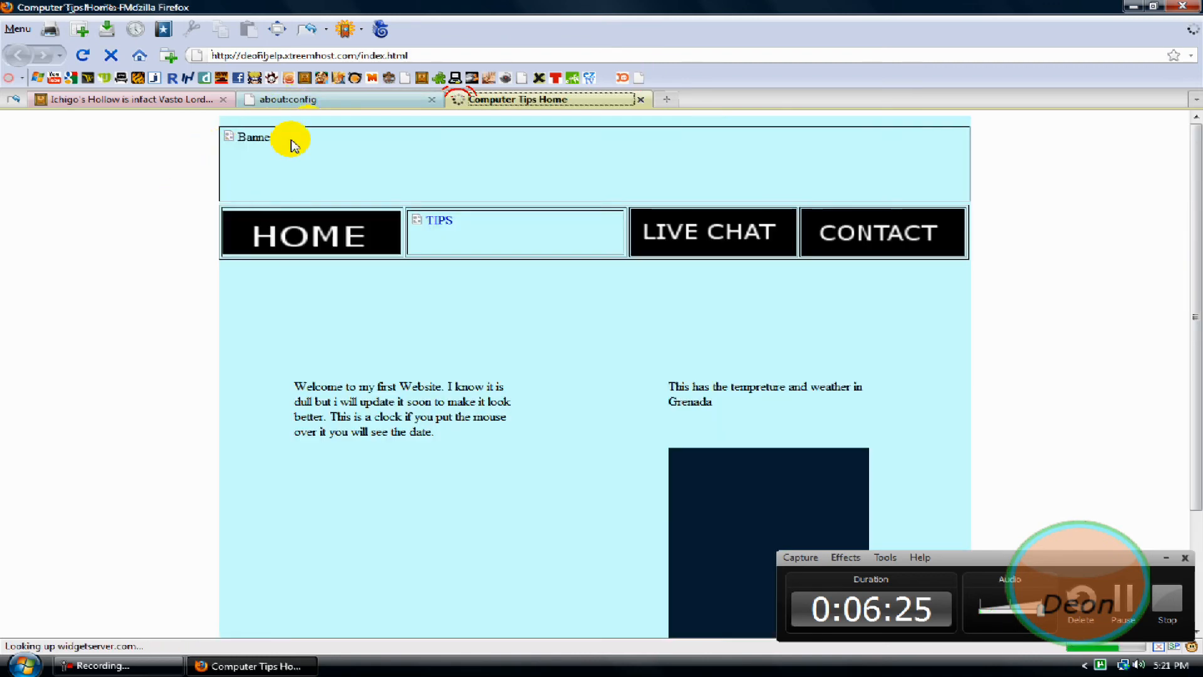
# Visit the Computer Tips LIVE CHAT page and back, then close and relaunch Firefox from the desktop
pyautogui.click(712, 232)
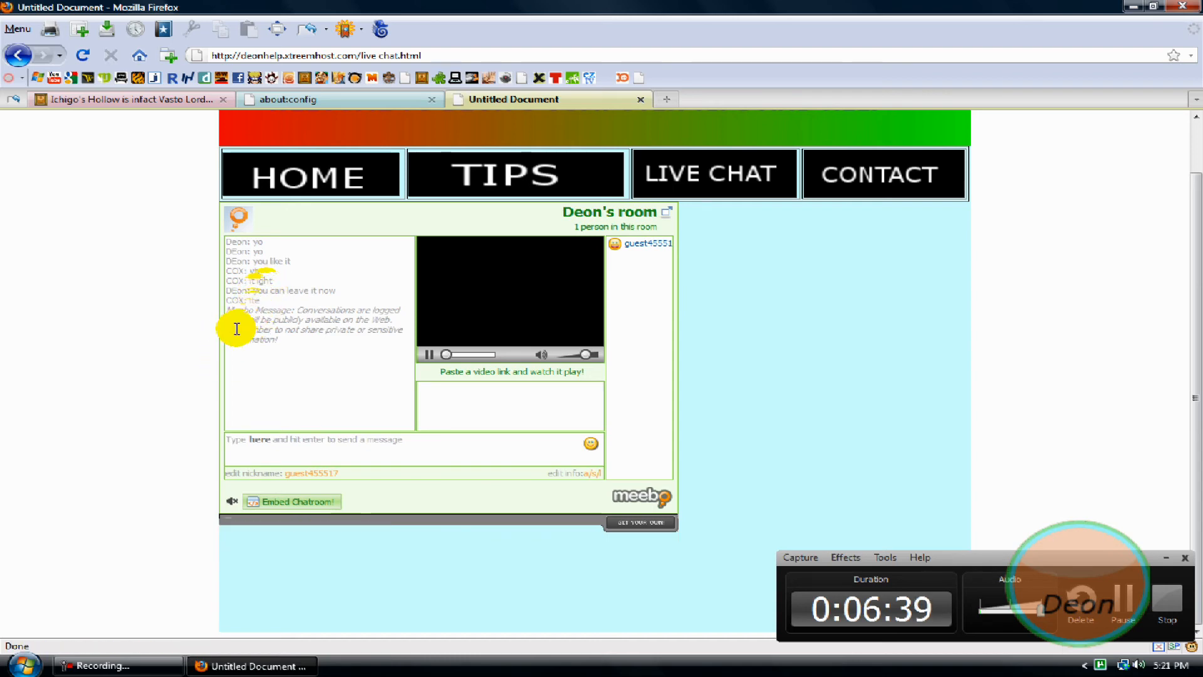
pyautogui.moveTo(527, 132)
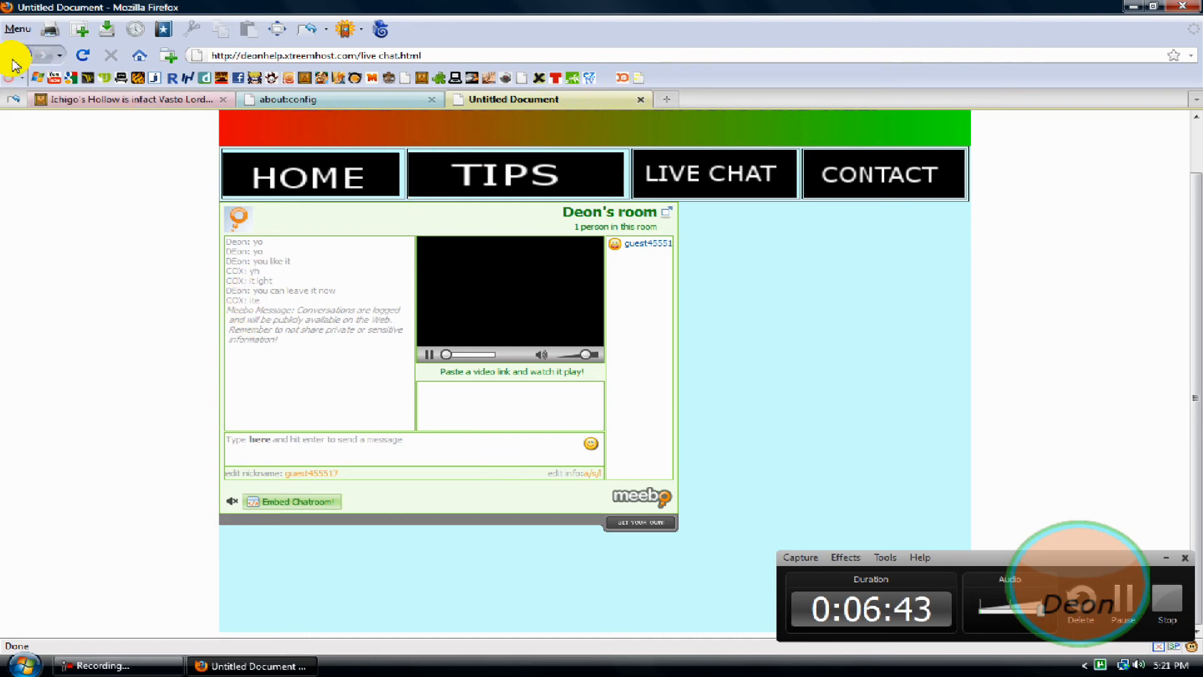
pyautogui.click(16, 54)
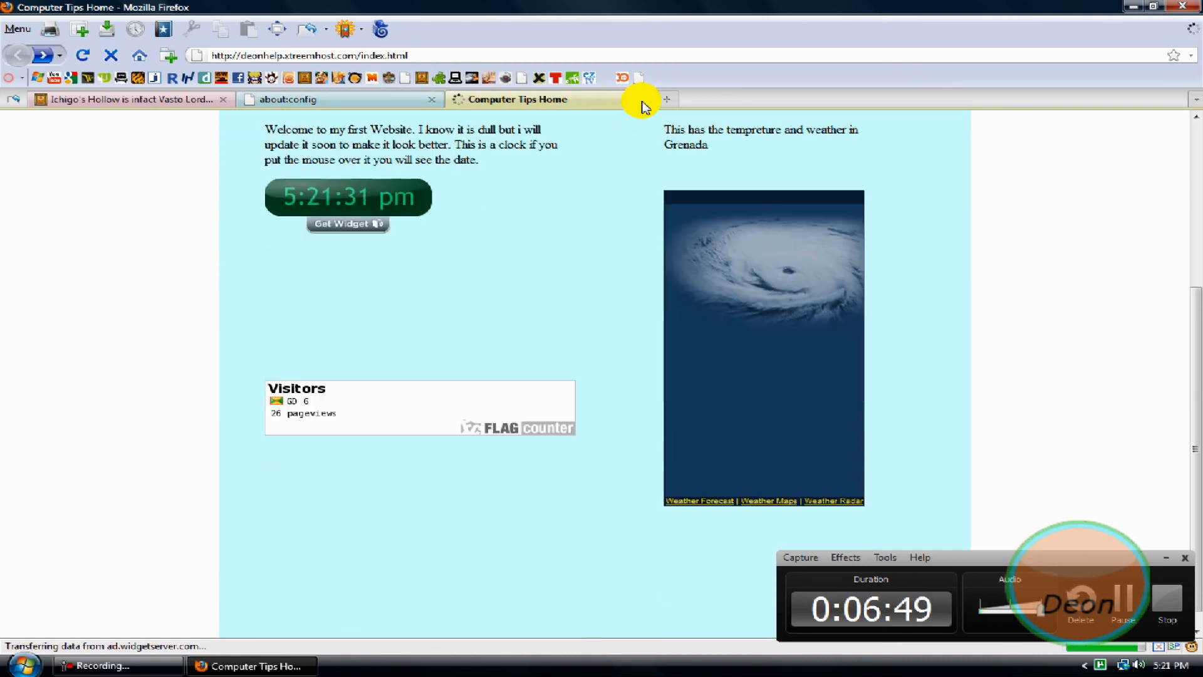
pyautogui.click(337, 99)
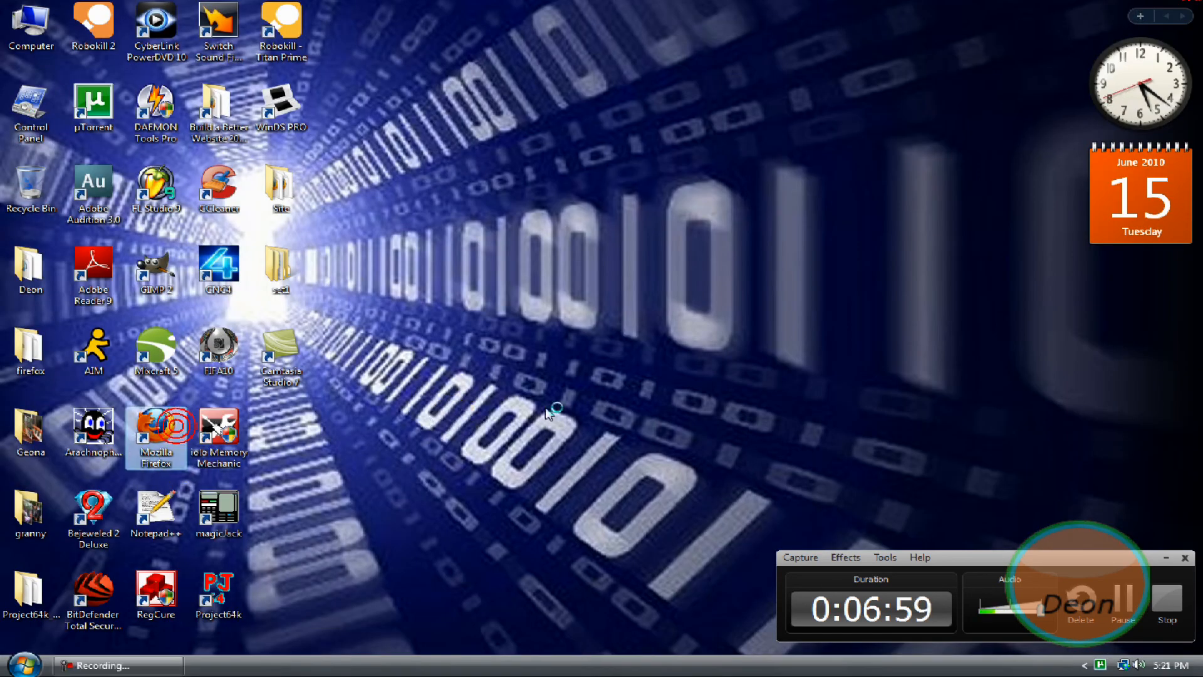
pyautogui.doubleClick(156, 436)
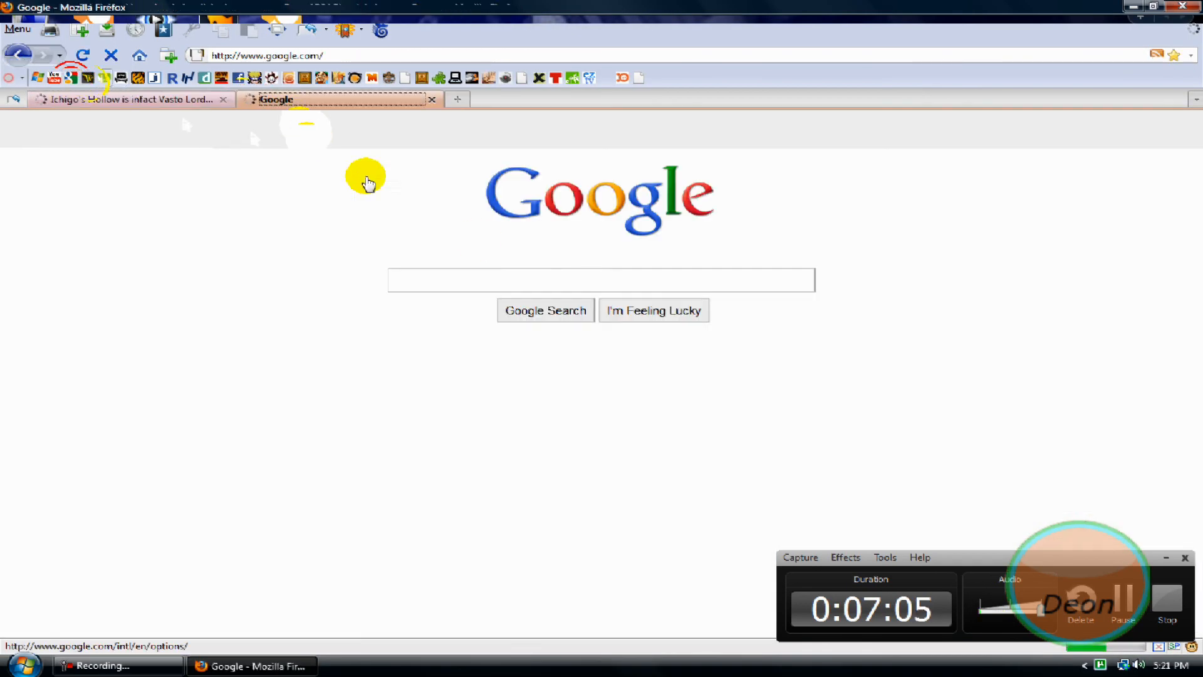
# Search Google for 'new york times' via the suggestion and go to the nytimes.com result
pyautogui.write('n')
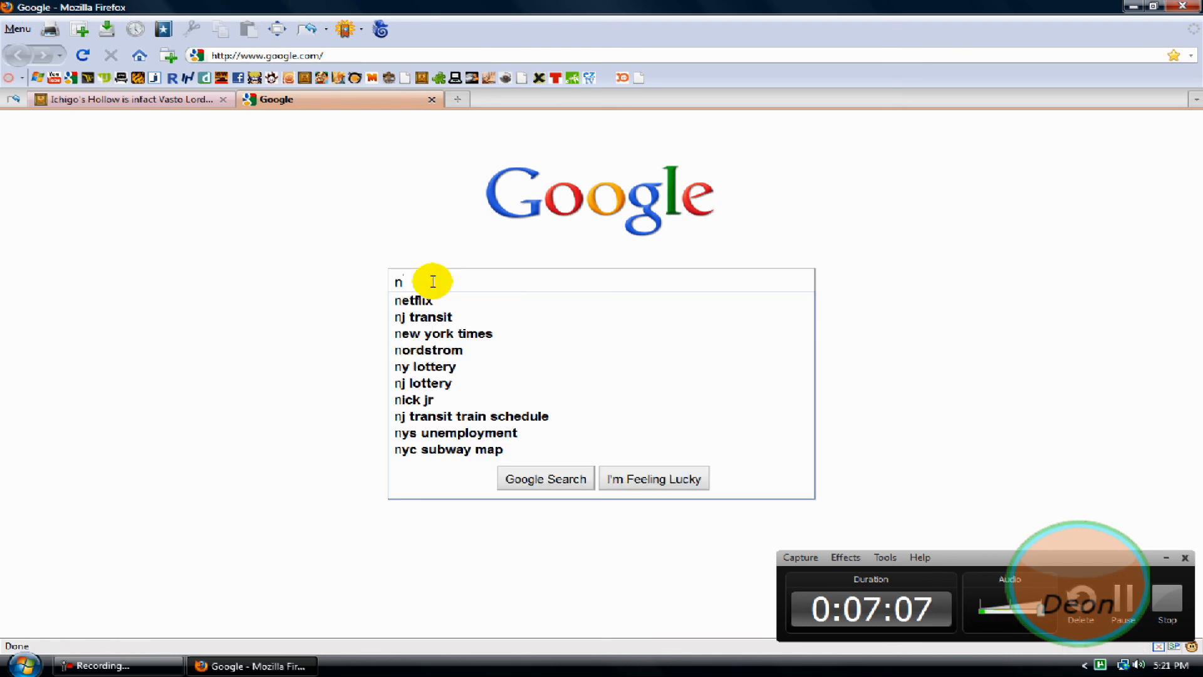
pyautogui.write('e')
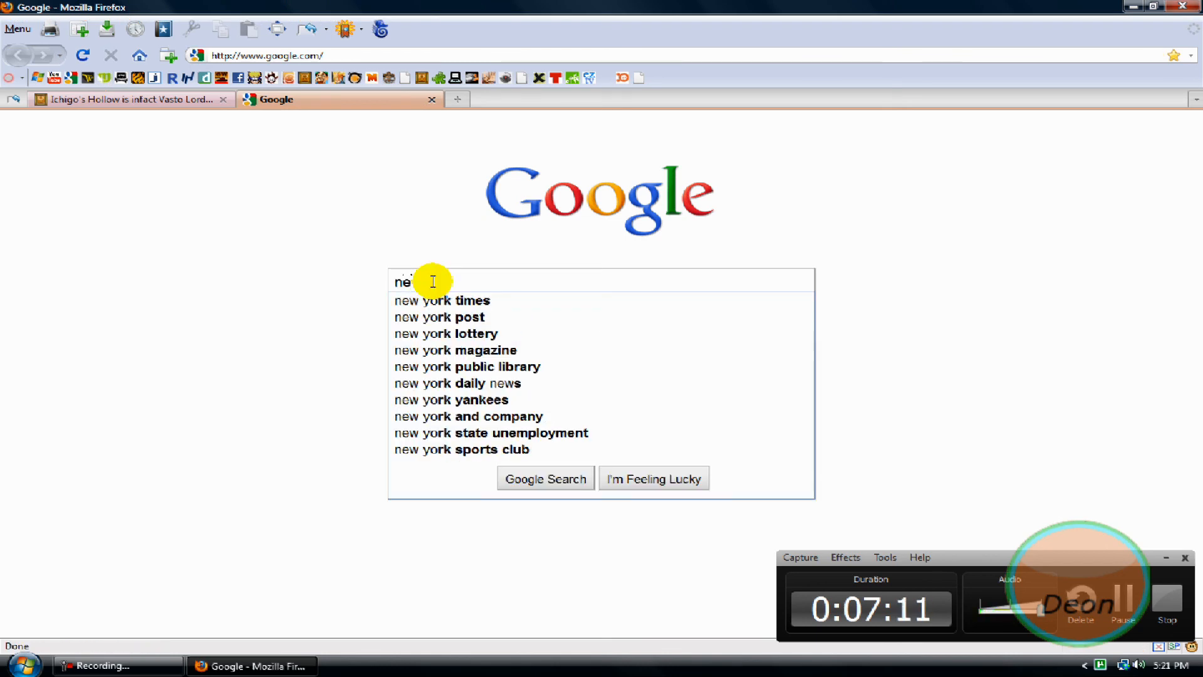
pyautogui.click(441, 299)
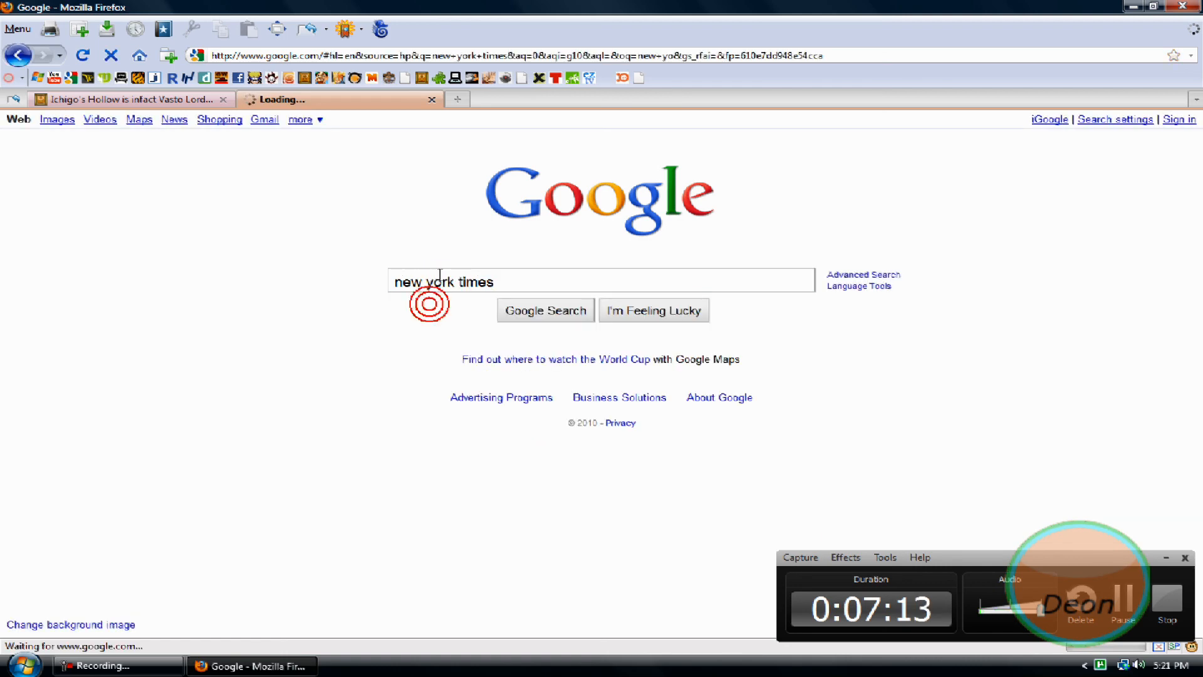
pyautogui.click(545, 309)
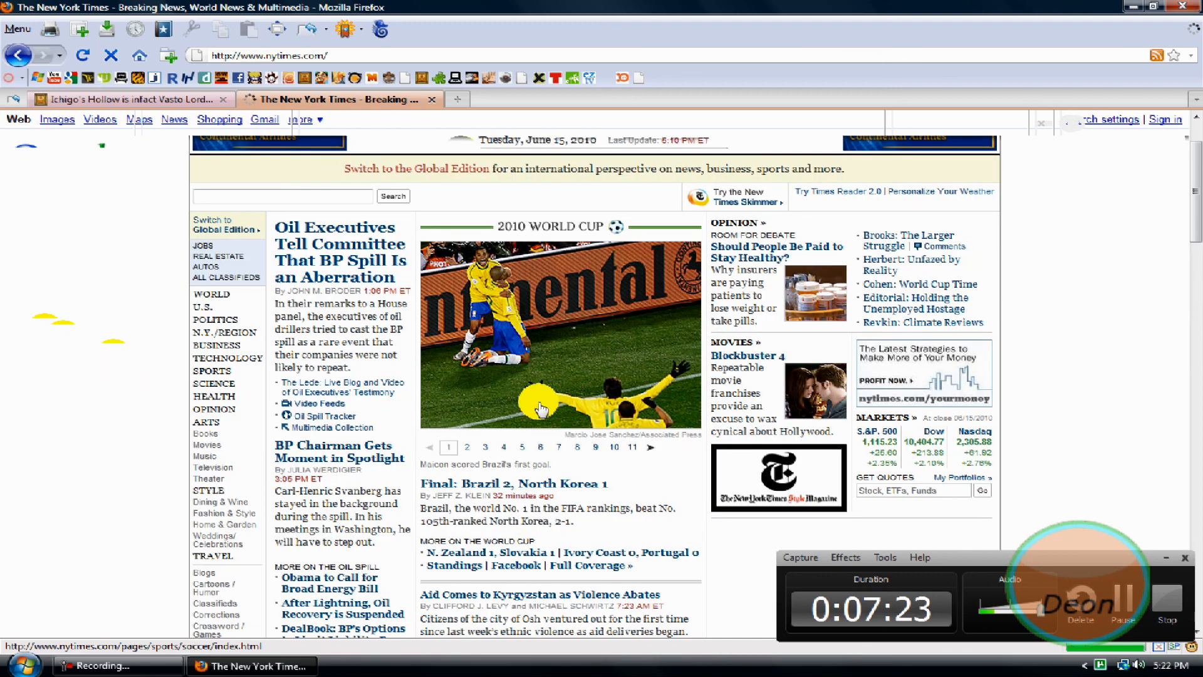
# Scroll to the homepage VIDEO section and load the Critics' Picks 'Touch of Evil' video
pyautogui.scroll(-3)
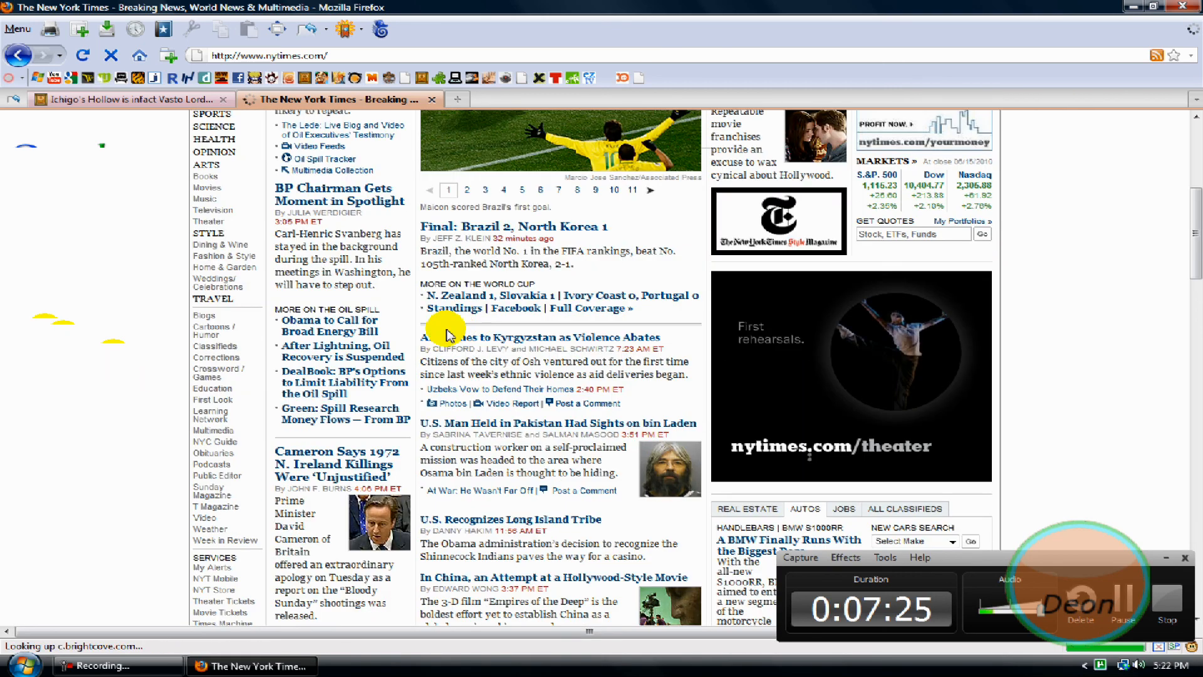
pyautogui.scroll(-3)
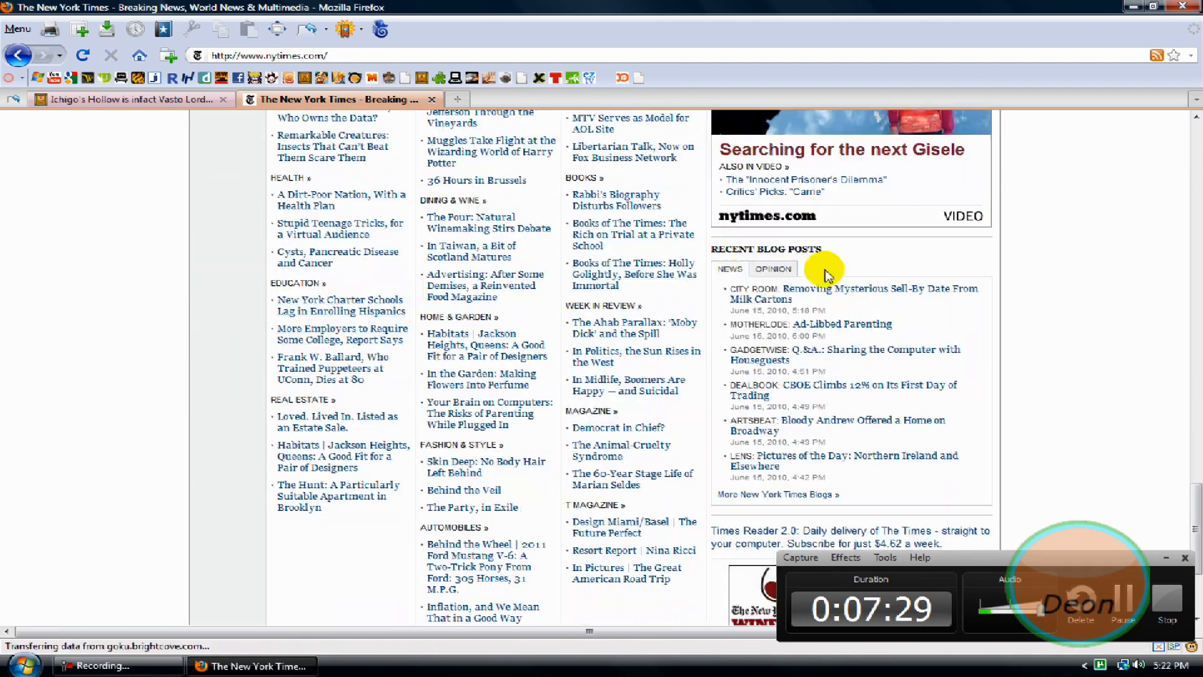
pyautogui.scroll(-3)
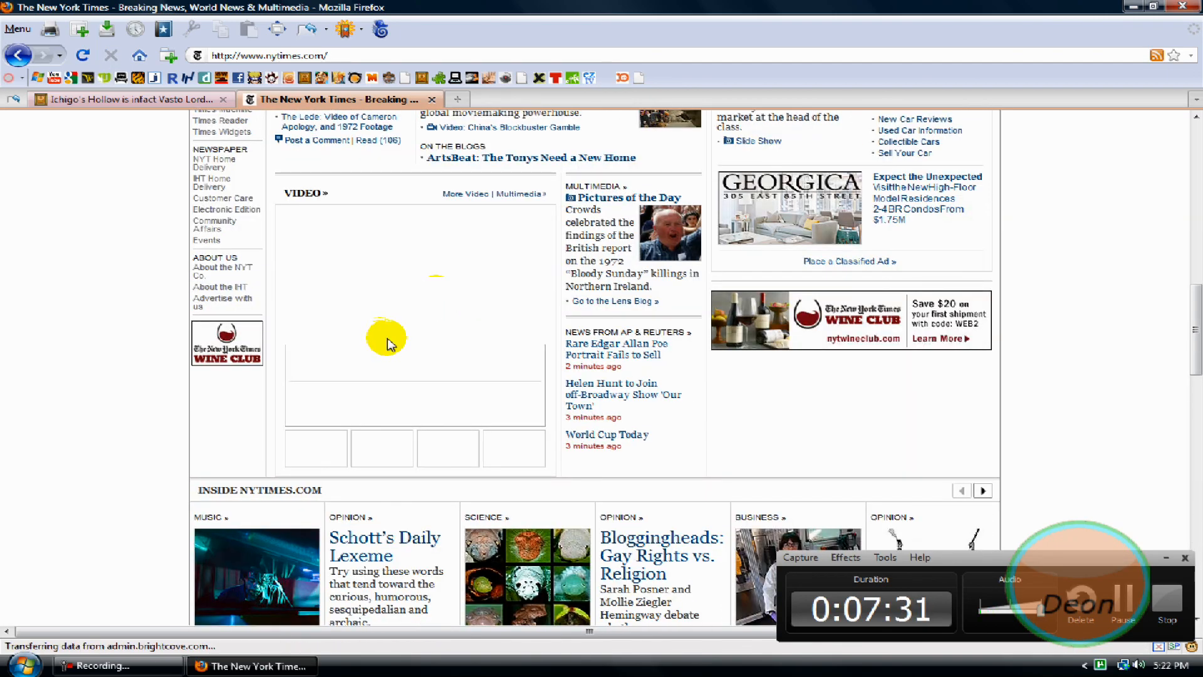
pyautogui.click(448, 448)
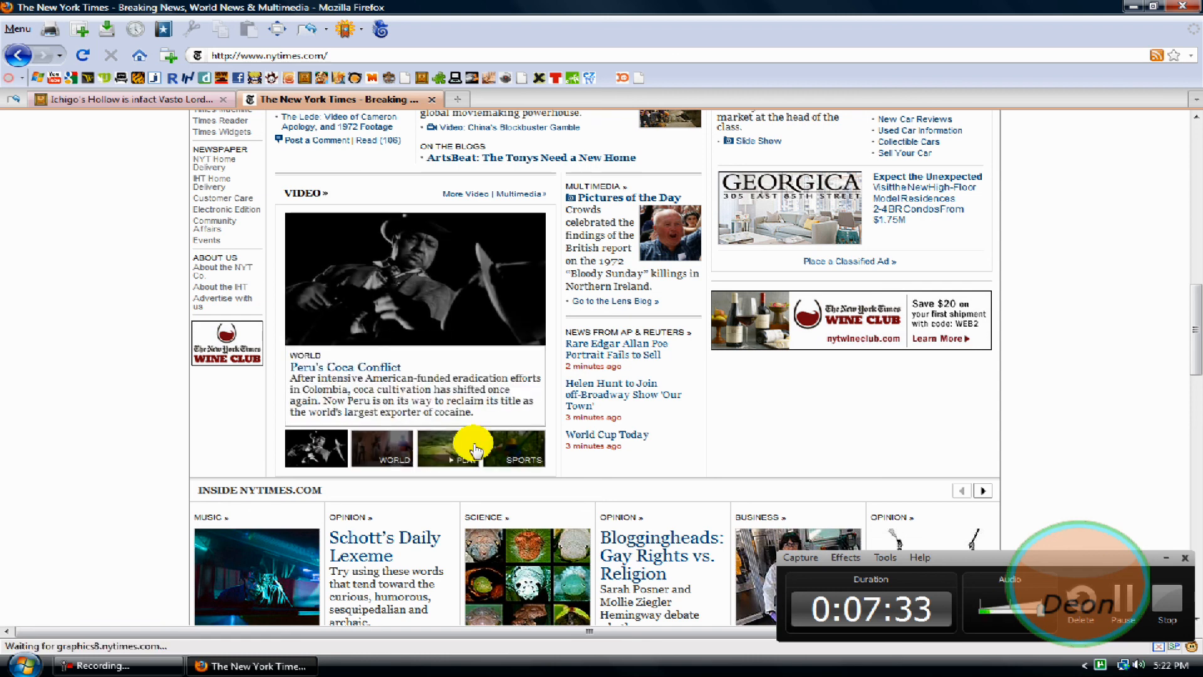
pyautogui.click(446, 448)
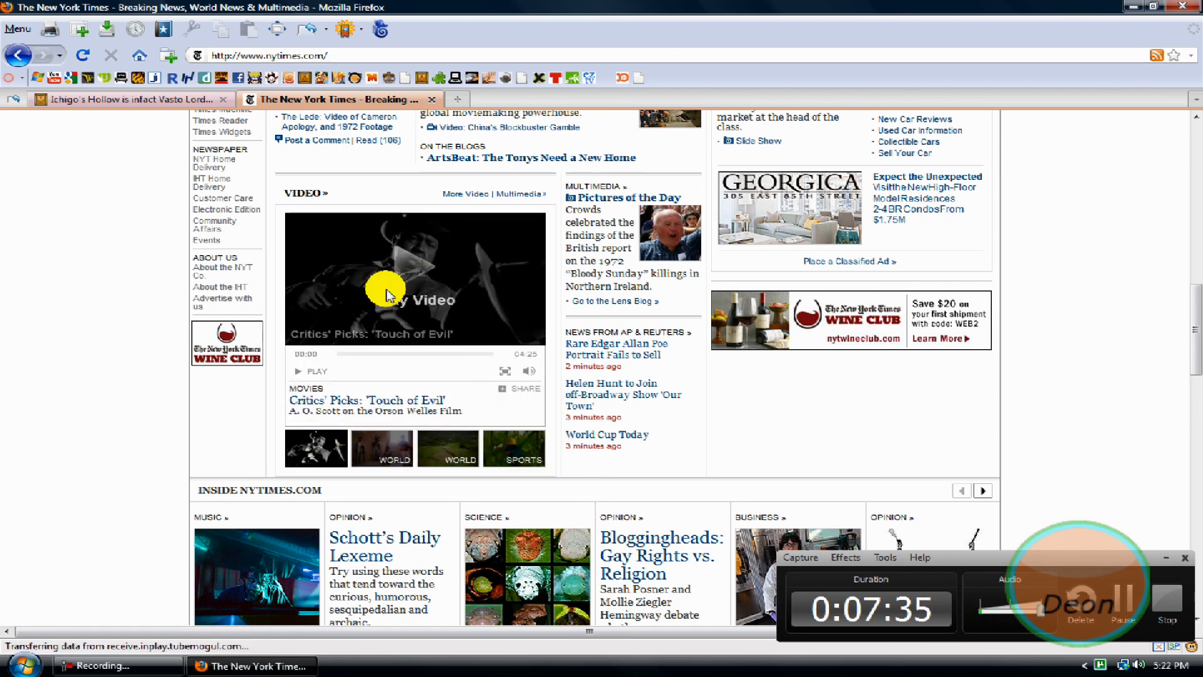